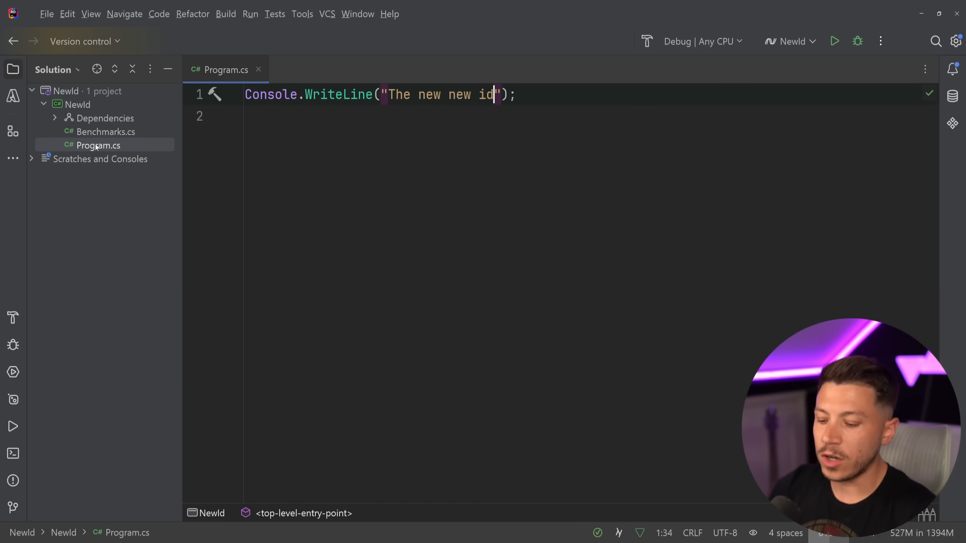
# Step: Declare a Guid id with Guid.CreateVersion7(), add Console.WriteLine print lines, and run the program
pyautogui.write('G')
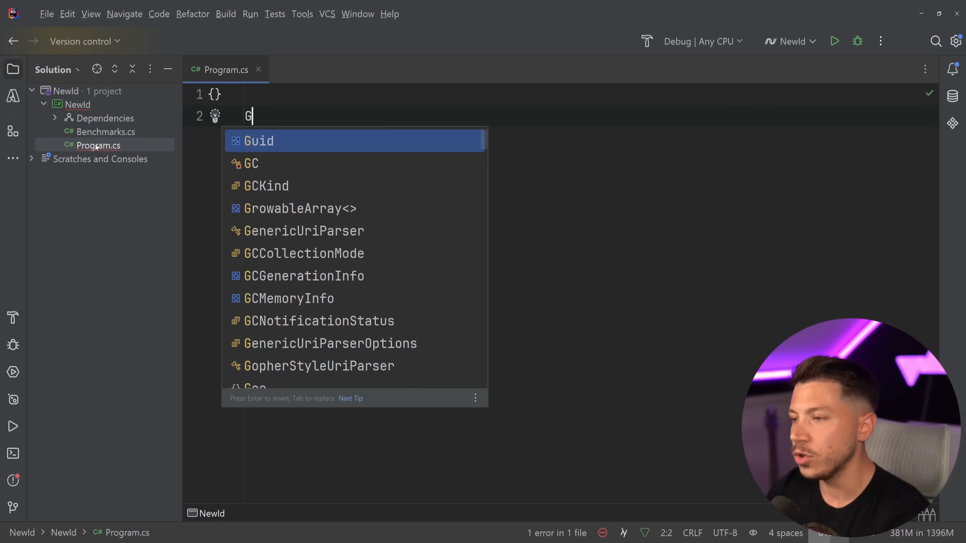
pyautogui.write('uid.CreateVersion7(')
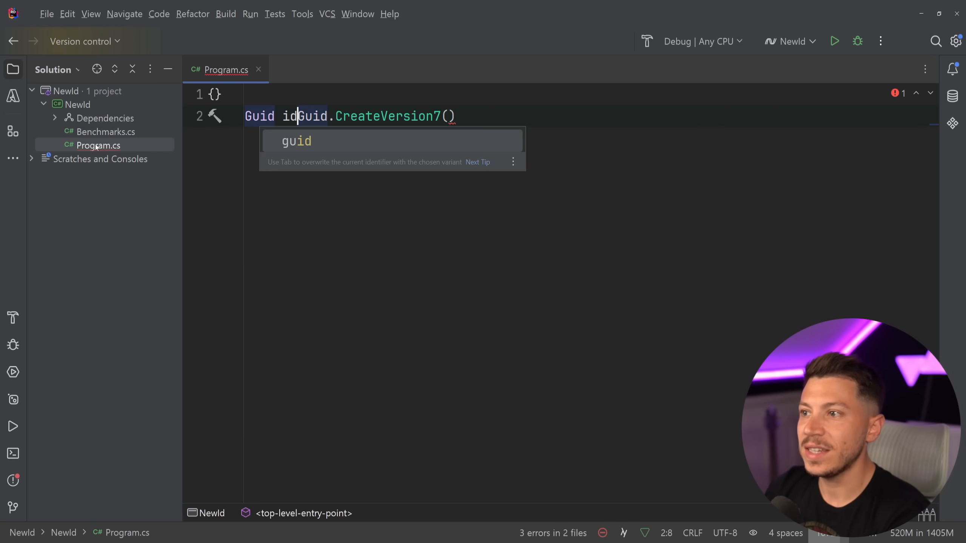
pyautogui.write('Console.WriteLine(id);')
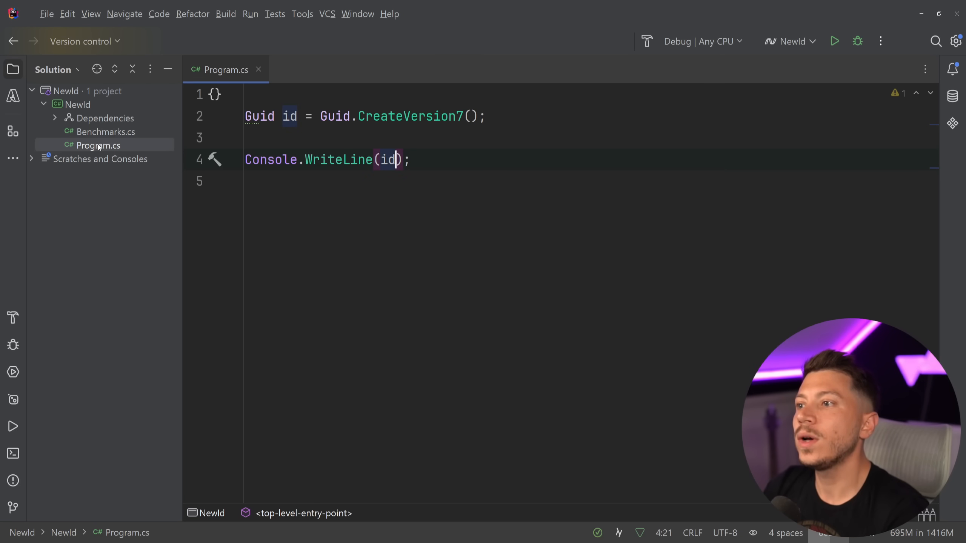
pyautogui.click(834, 41)
pyautogui.write('Guid.CreateVersion7()')
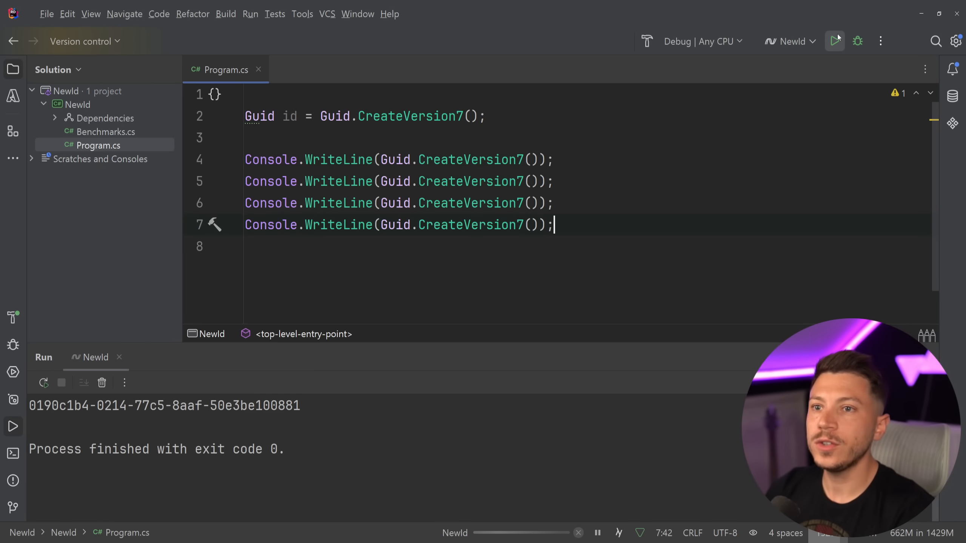
# Step: Run to print four version 7 Guids with shared prefixes, then delete the print lines
pyautogui.click(834, 41)
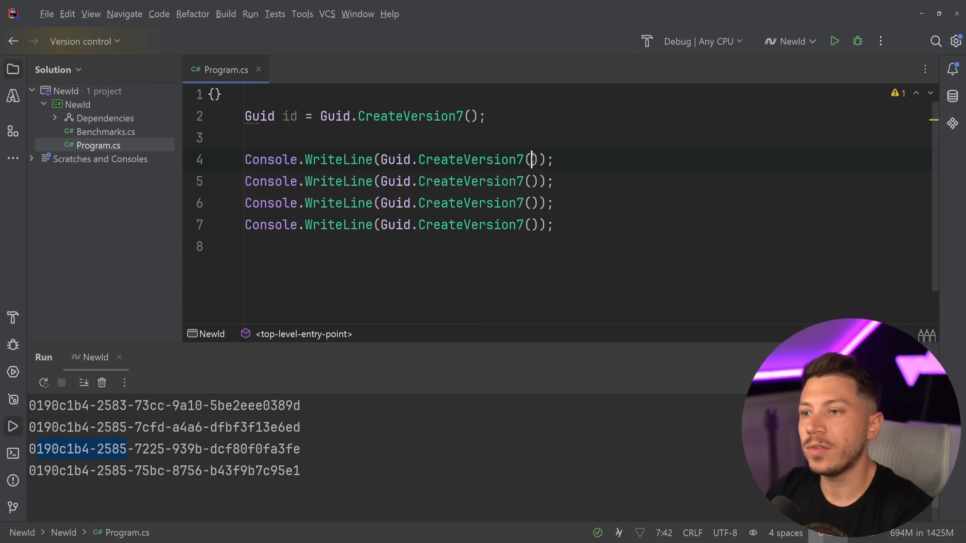
pyautogui.write('DateTimeOffset')
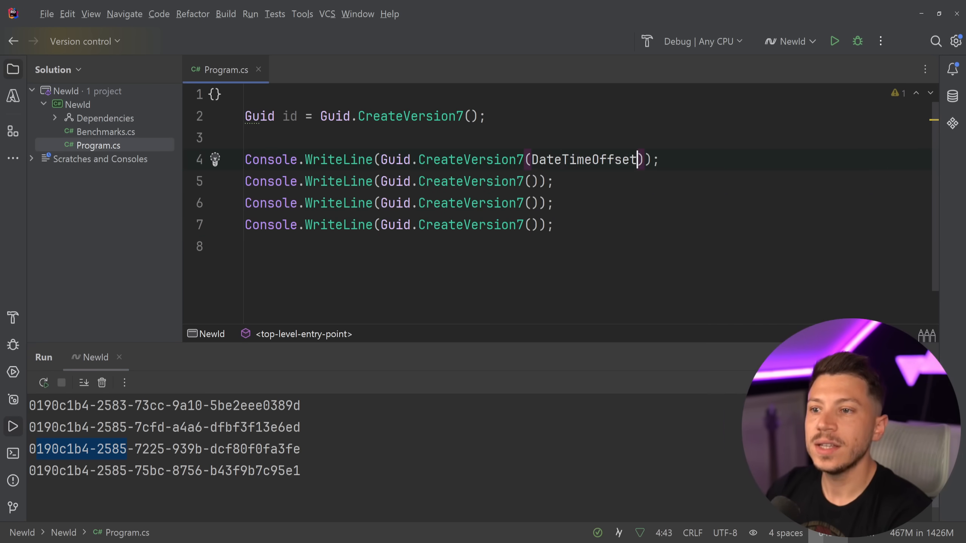
pyautogui.write('.')
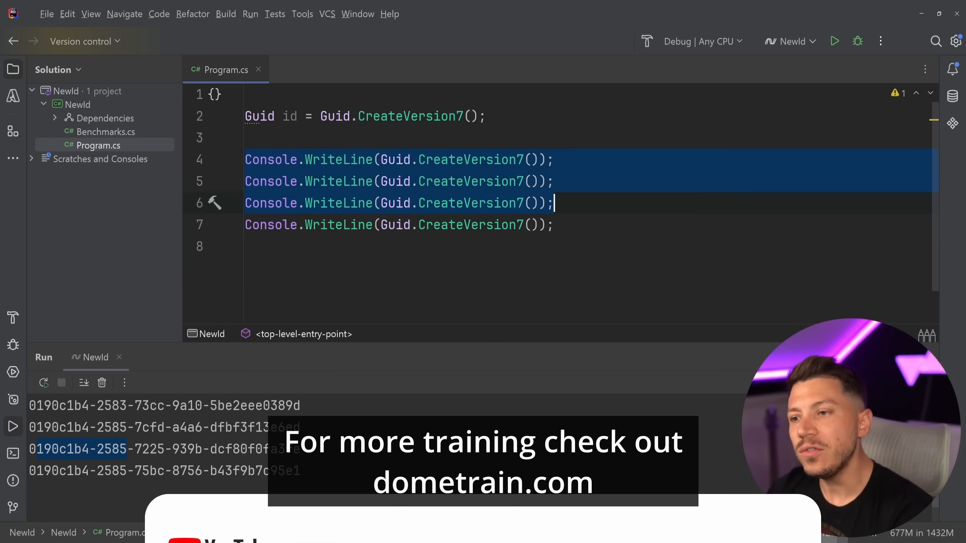
pyautogui.press('Delete')
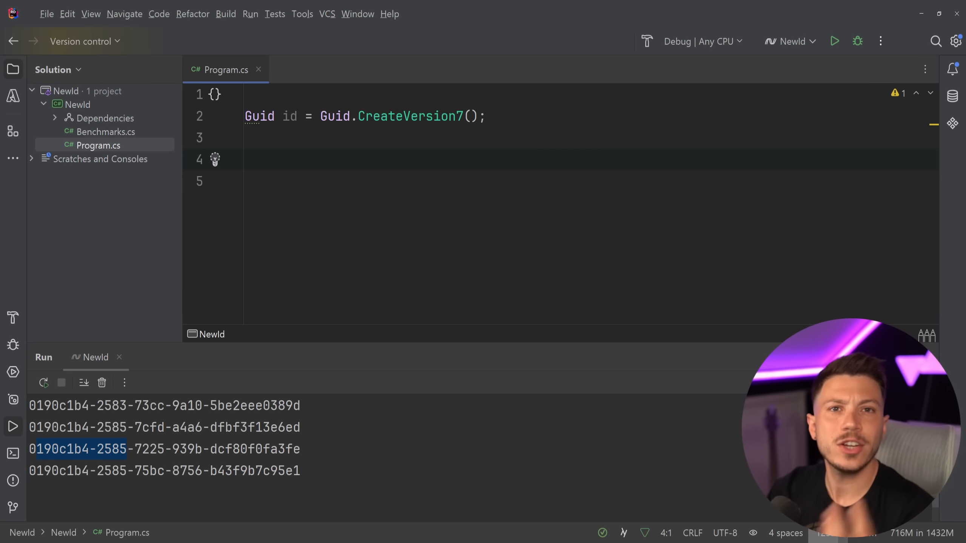
# Step: Go to the github.com/ulid organisation and open spec under Popular repositories
pyautogui.click(246, 137)
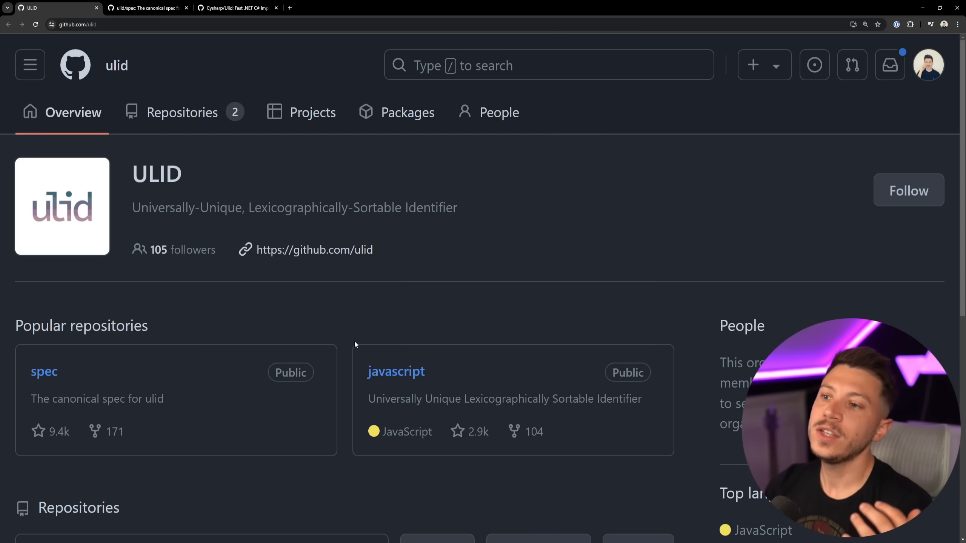
pyautogui.moveTo(255, 360)
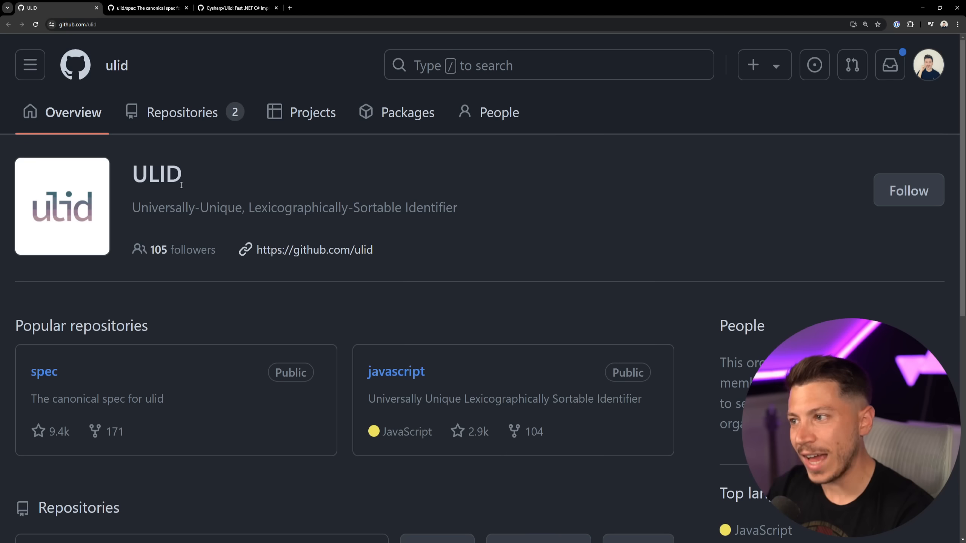
pyautogui.scroll(-3)
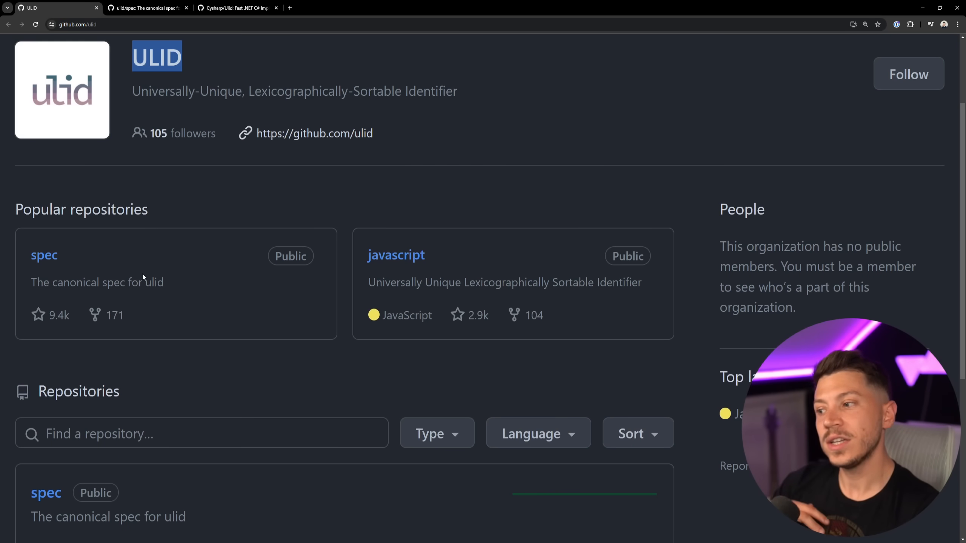
pyautogui.click(44, 255)
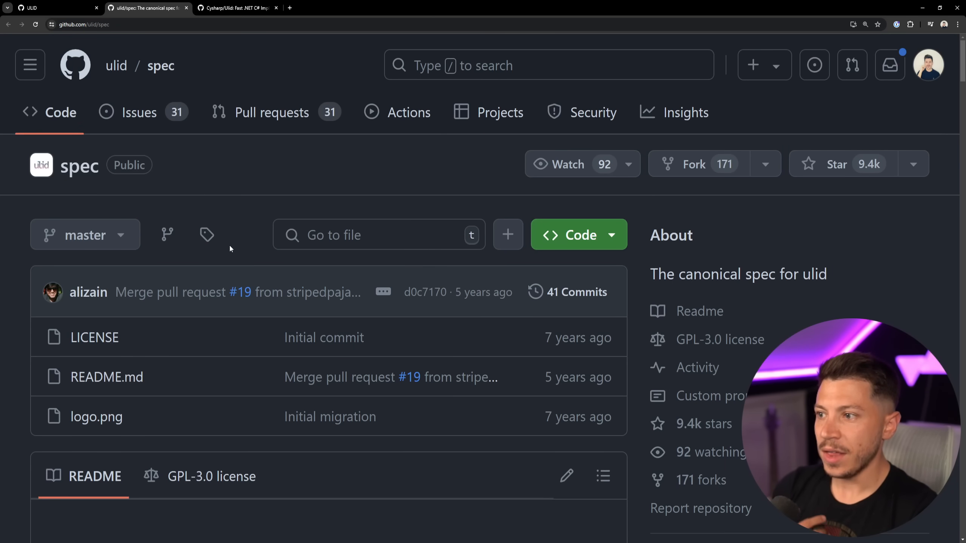
pyautogui.scroll(-3)
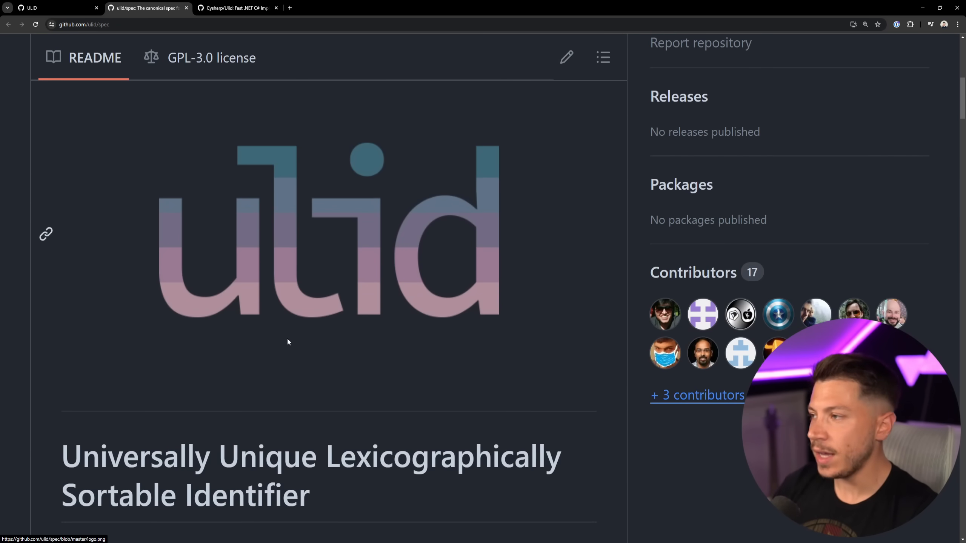
pyautogui.scroll(3)
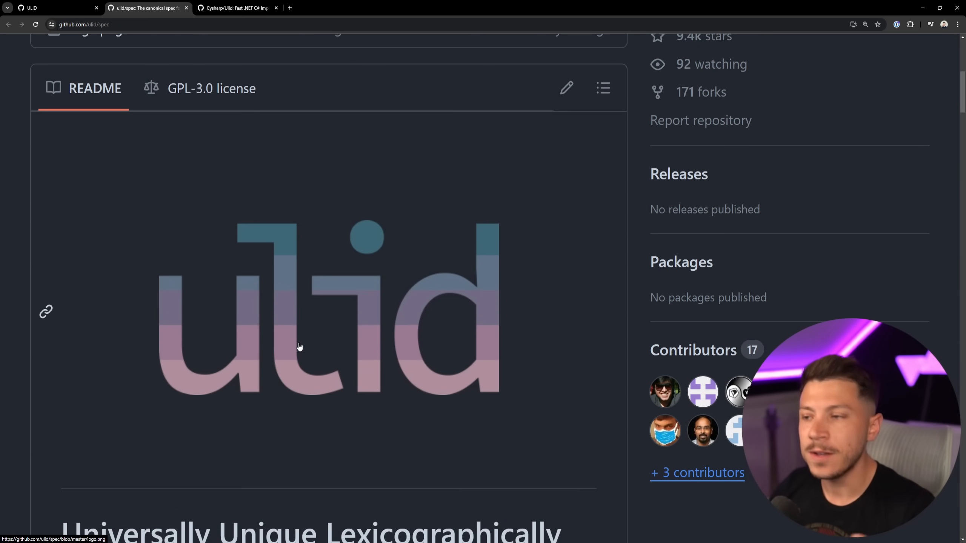
pyautogui.scroll(-3)
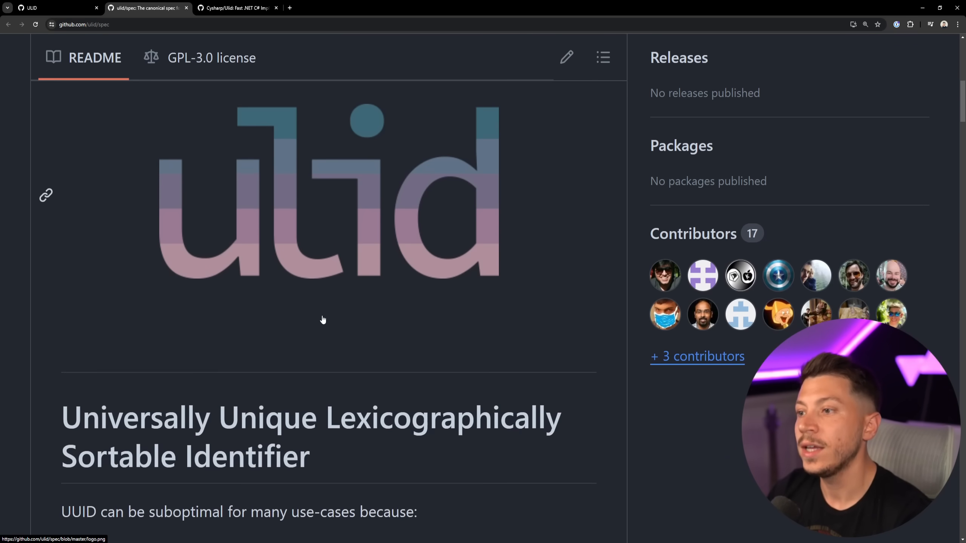
pyautogui.scroll(-3)
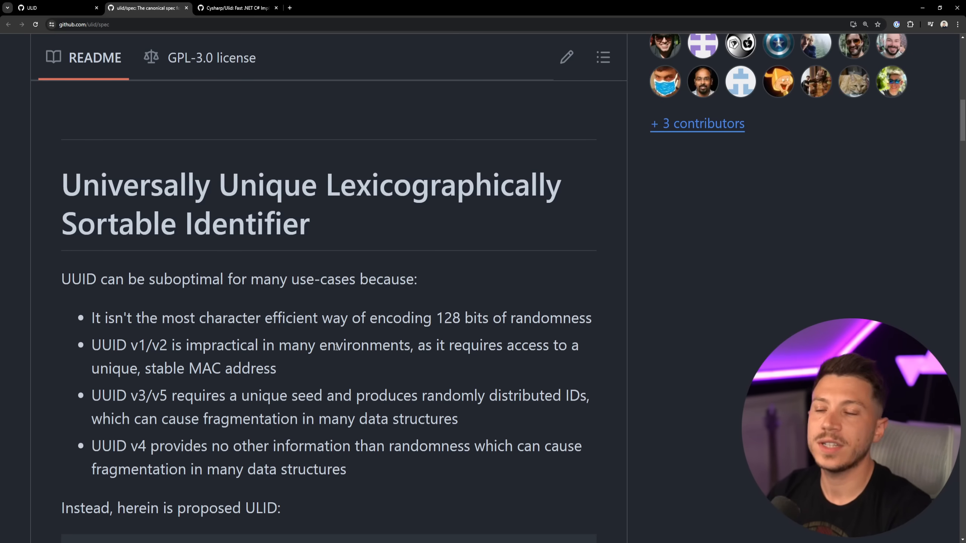
pyautogui.scroll(-3)
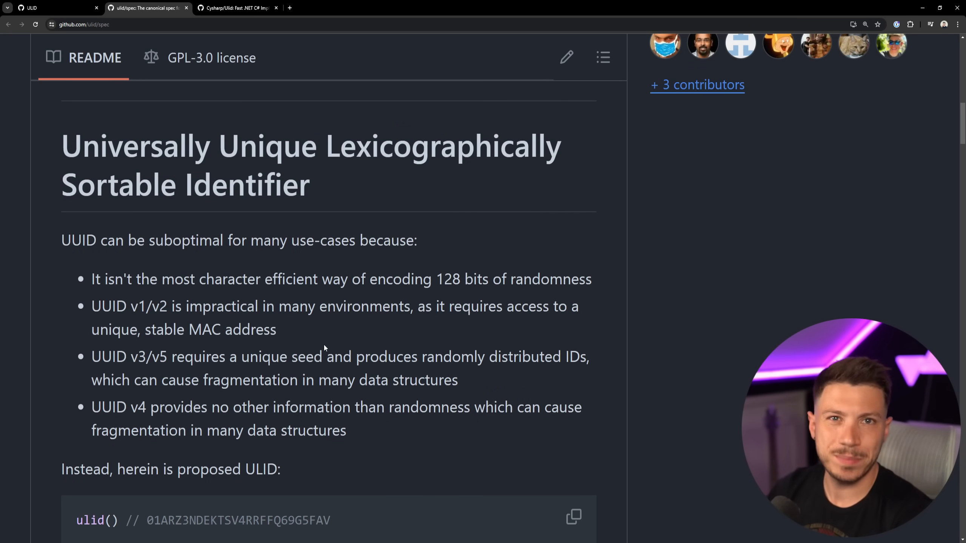
pyautogui.scroll(-3)
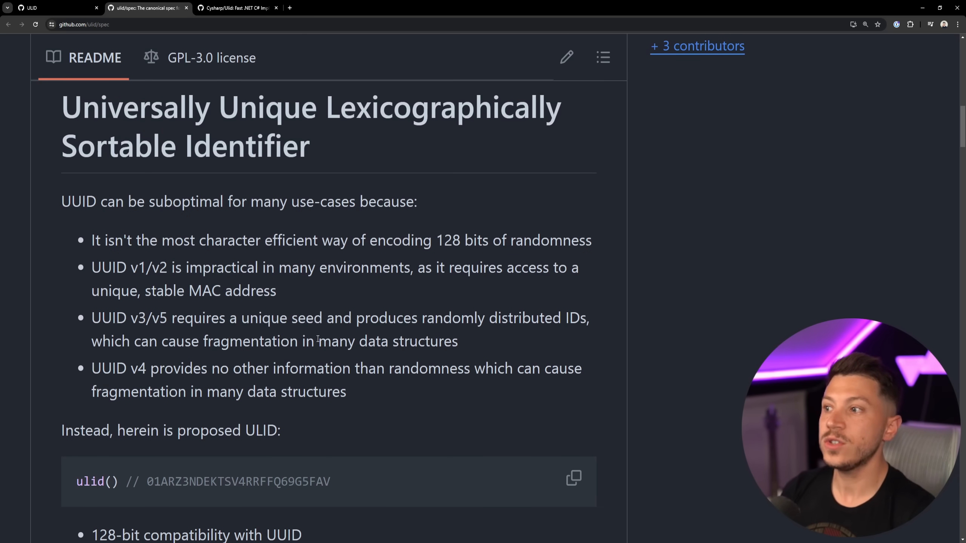
pyautogui.doubleClick(79, 202)
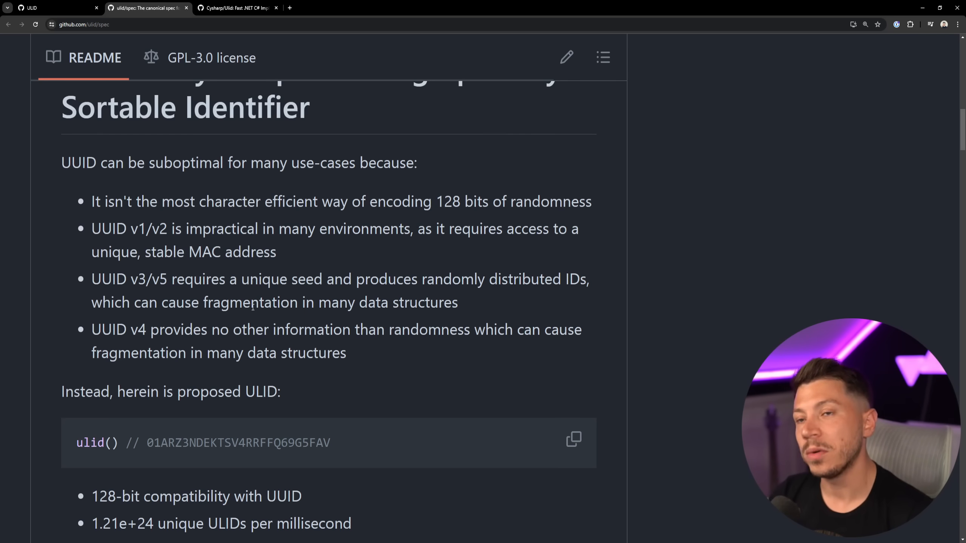
pyautogui.doubleClick(117, 329)
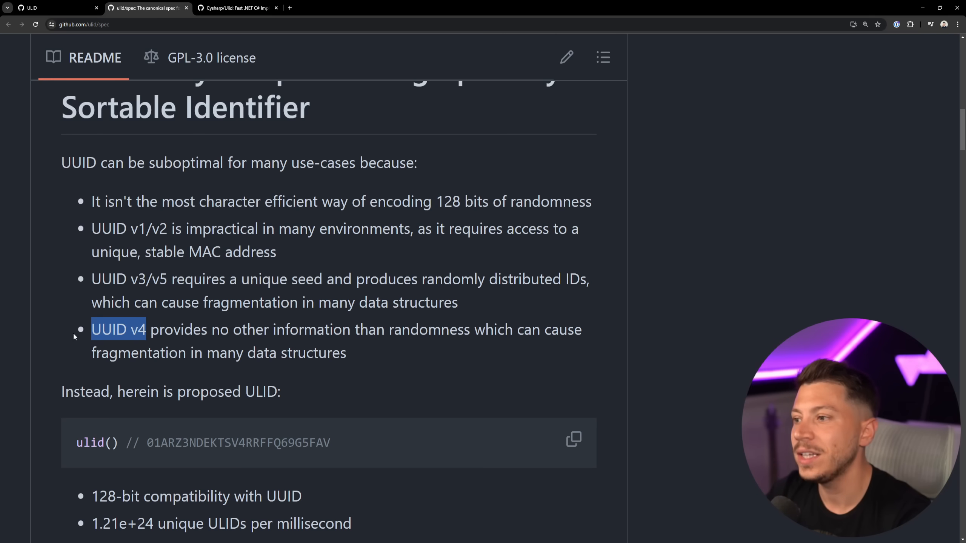
pyautogui.doubleClick(179, 329)
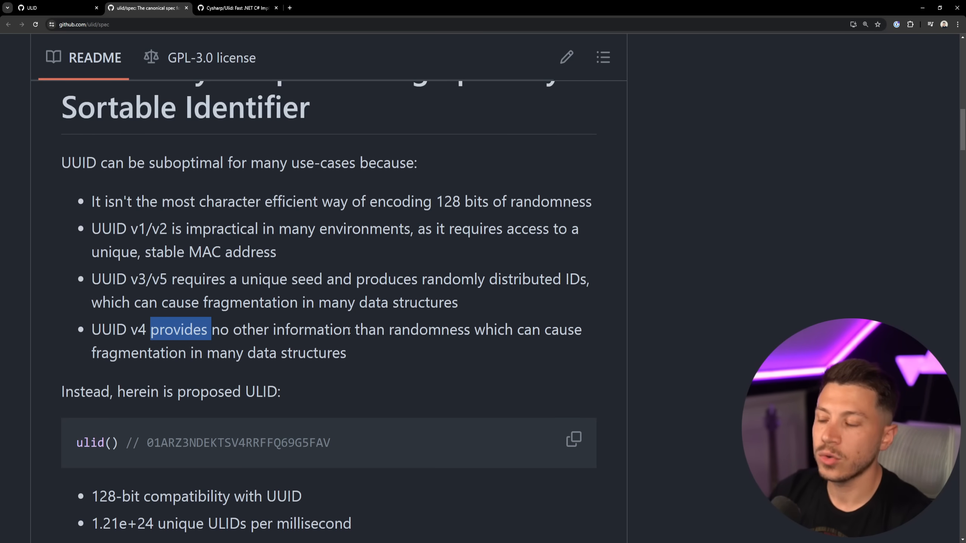
pyautogui.scroll(-3)
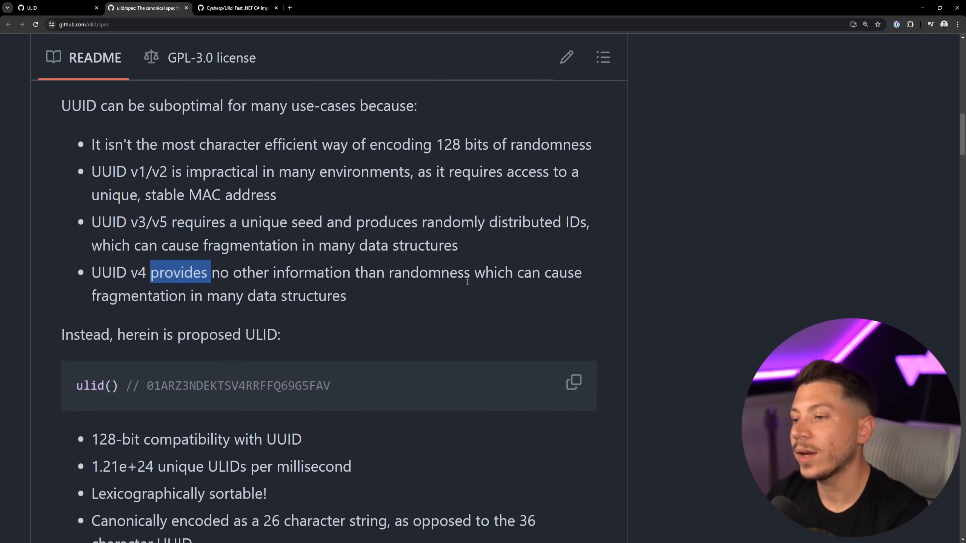
pyautogui.scroll(-3)
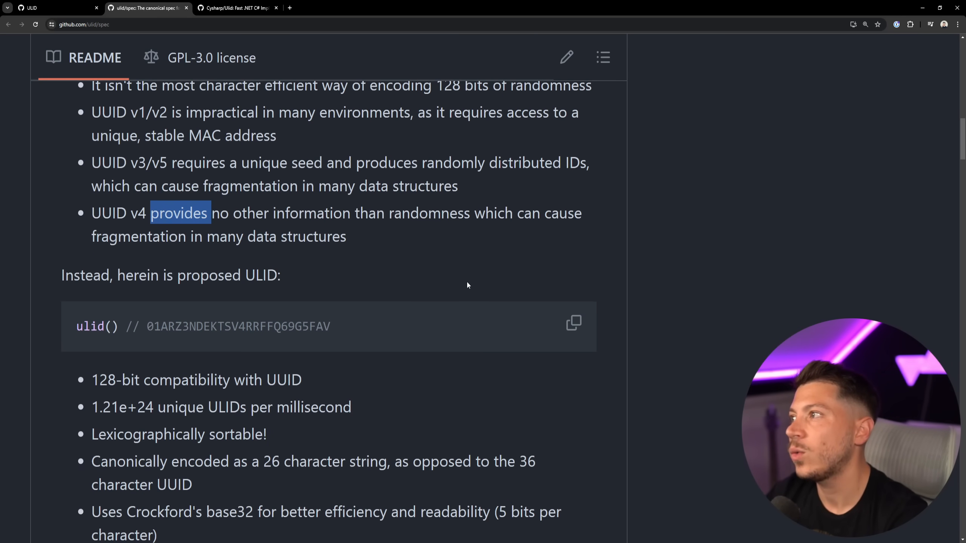
pyautogui.moveTo(432, 254)
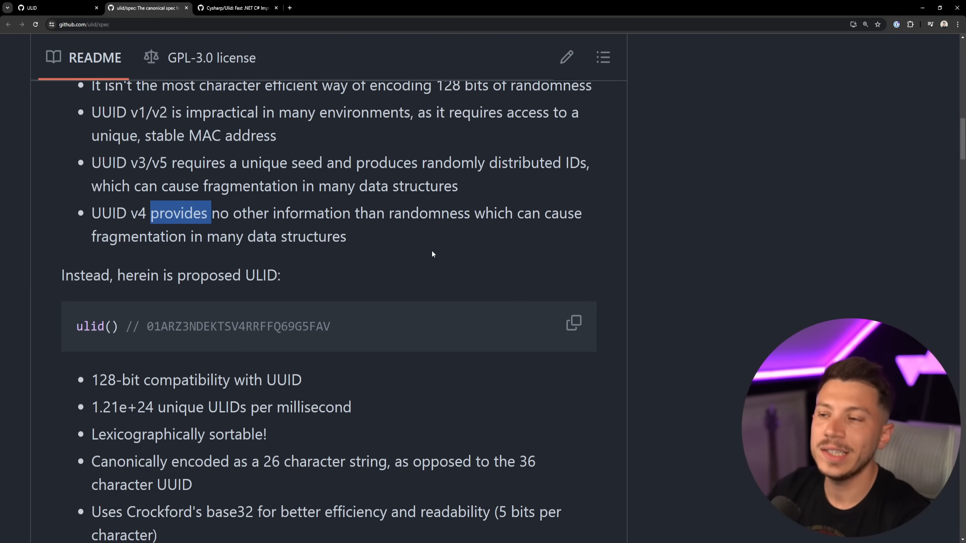
pyautogui.moveTo(391, 243)
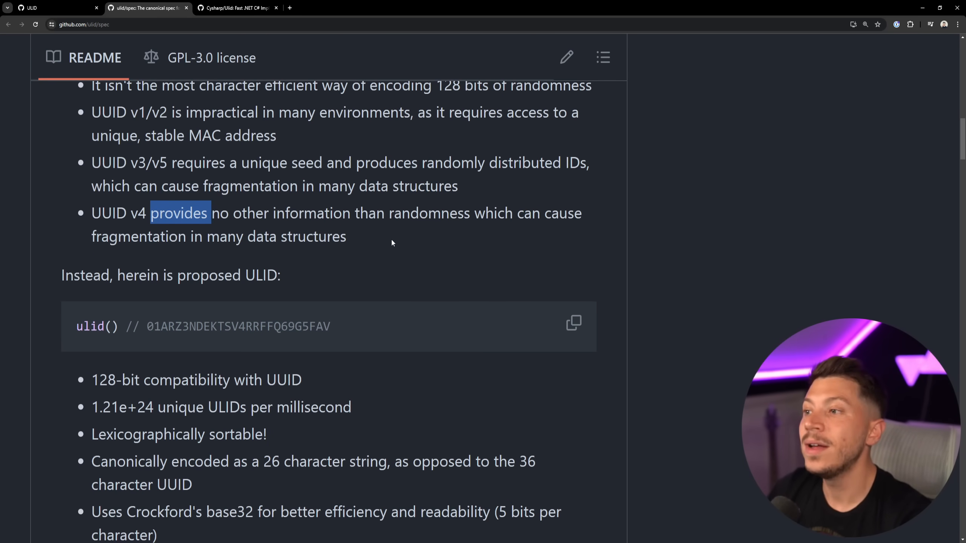
pyautogui.moveTo(402, 273)
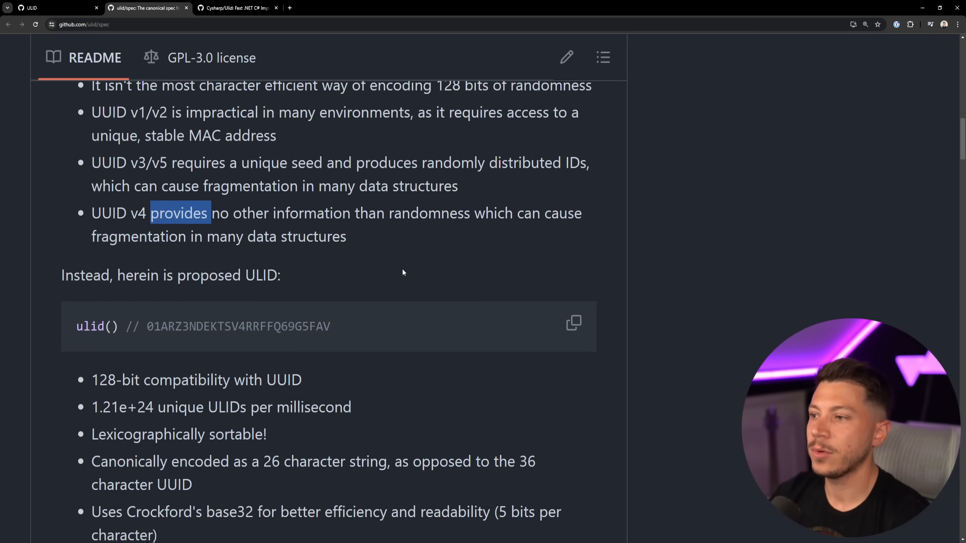
pyautogui.scroll(-3)
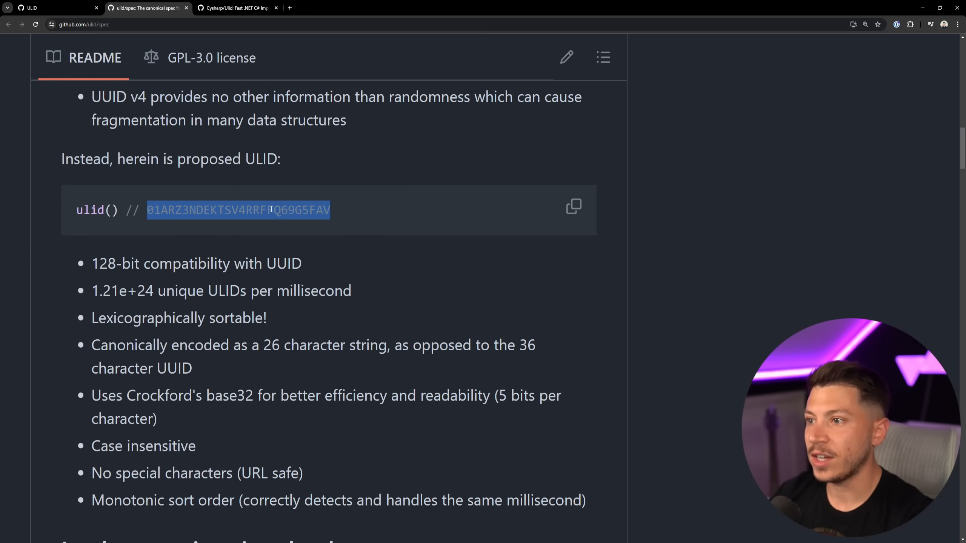
pyautogui.click(181, 255)
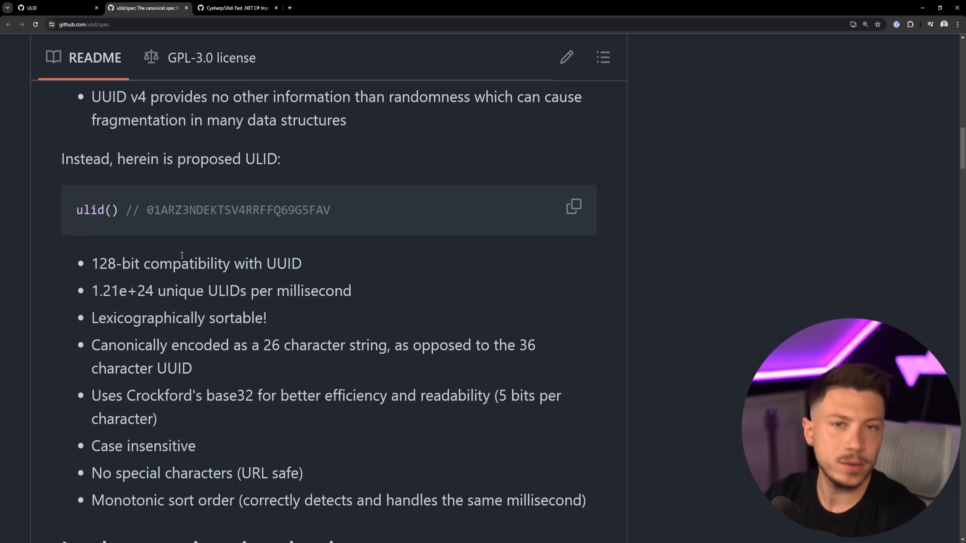
pyautogui.moveTo(180, 278)
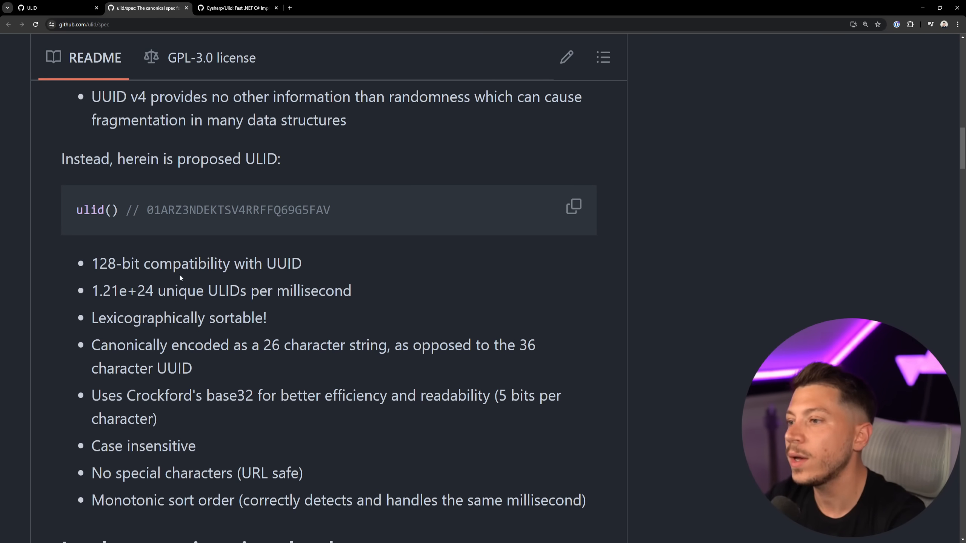
pyautogui.scroll(-3)
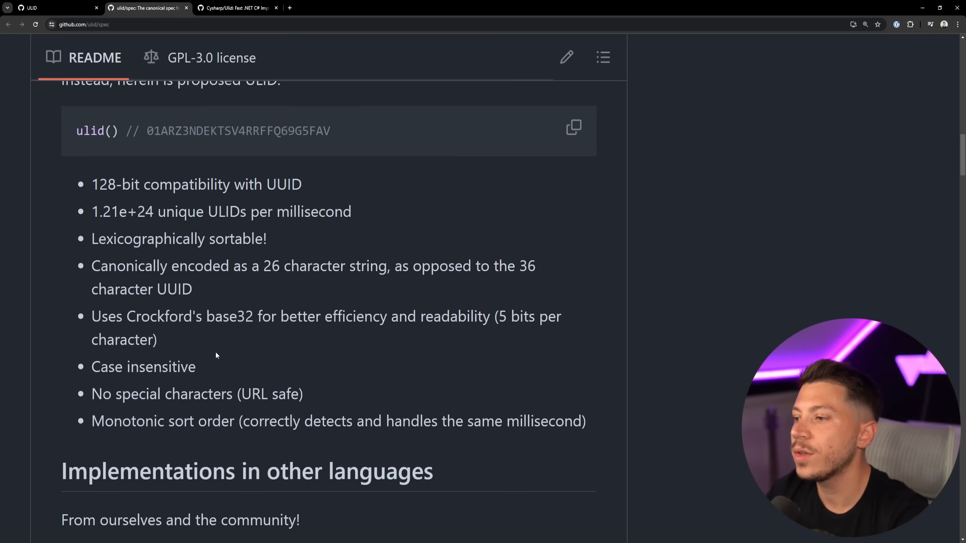
pyautogui.scroll(-3)
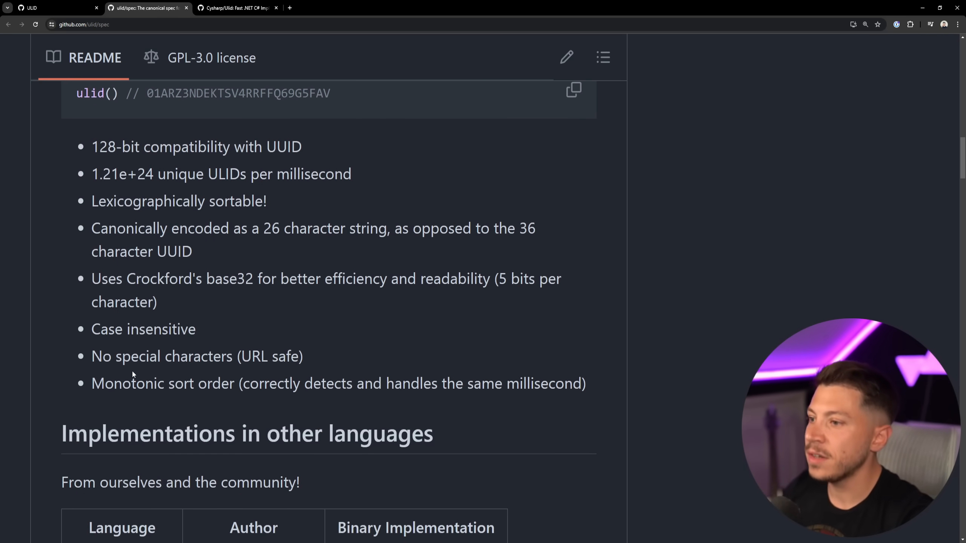
pyautogui.scroll(-3)
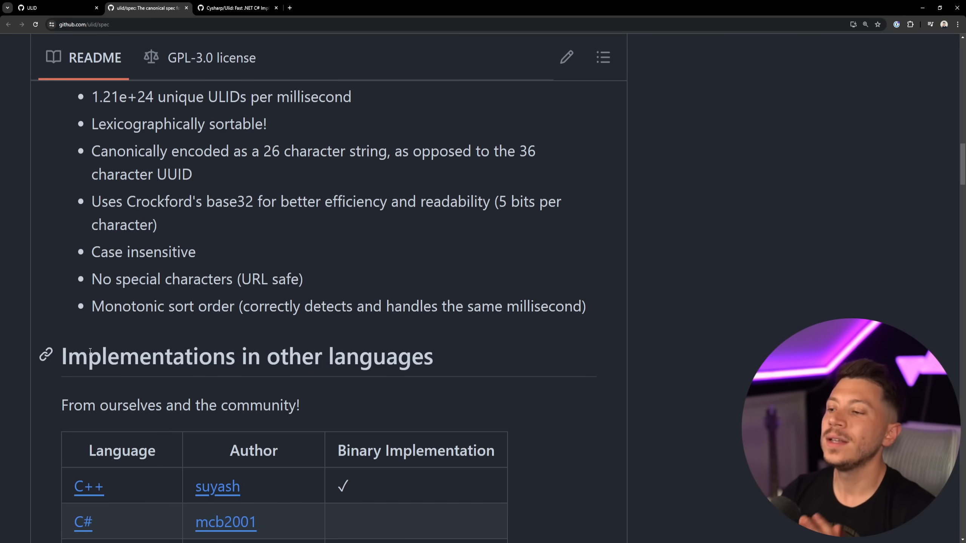
pyautogui.scroll(3)
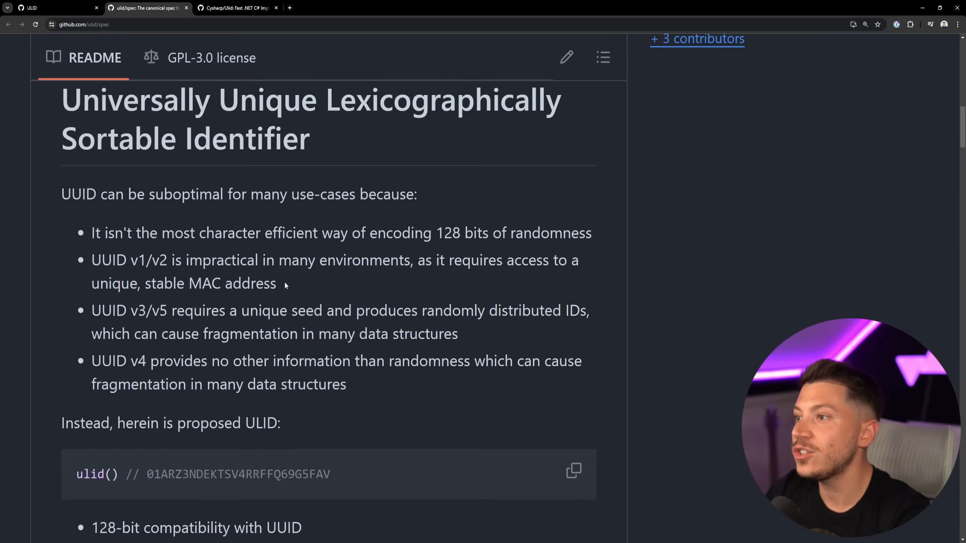
pyautogui.scroll(-3)
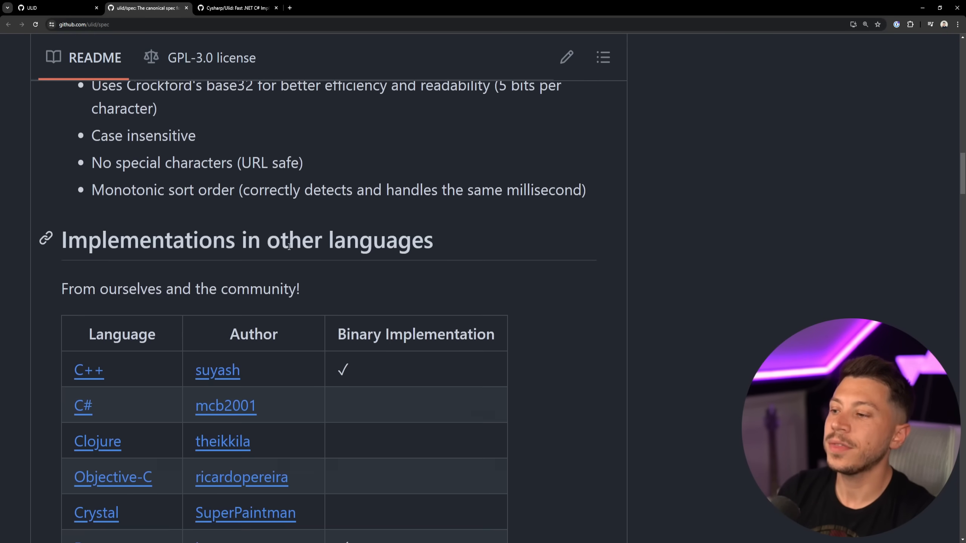
pyautogui.scroll(-3)
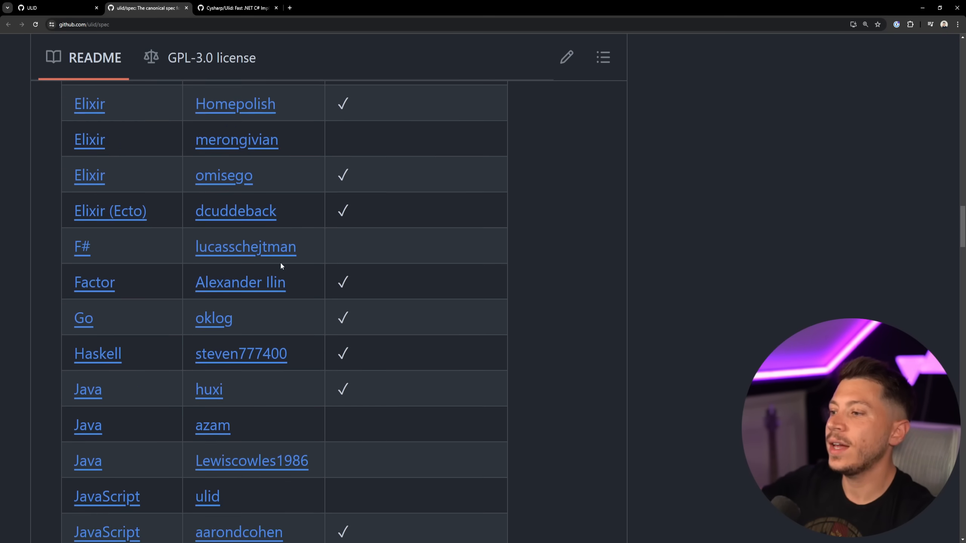
pyautogui.scroll(-3)
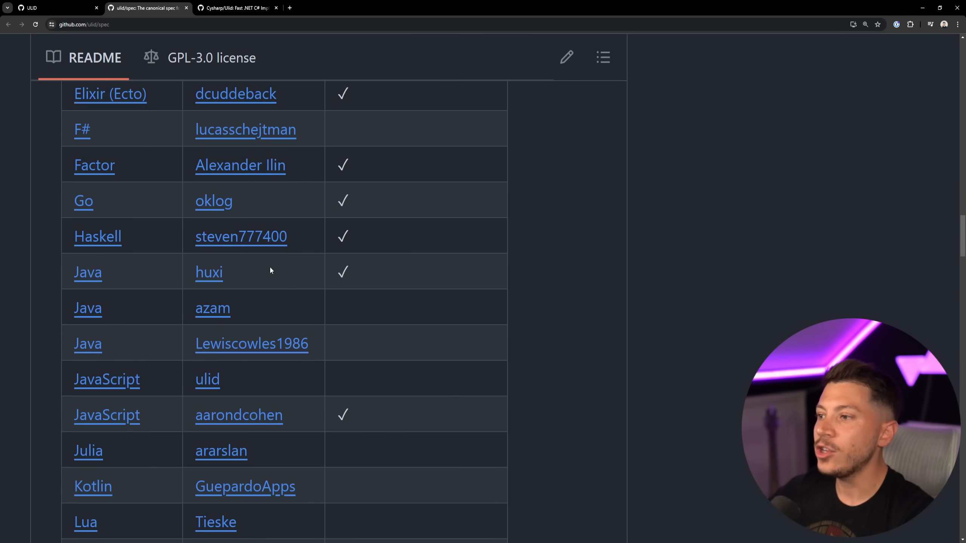
pyautogui.scroll(-3)
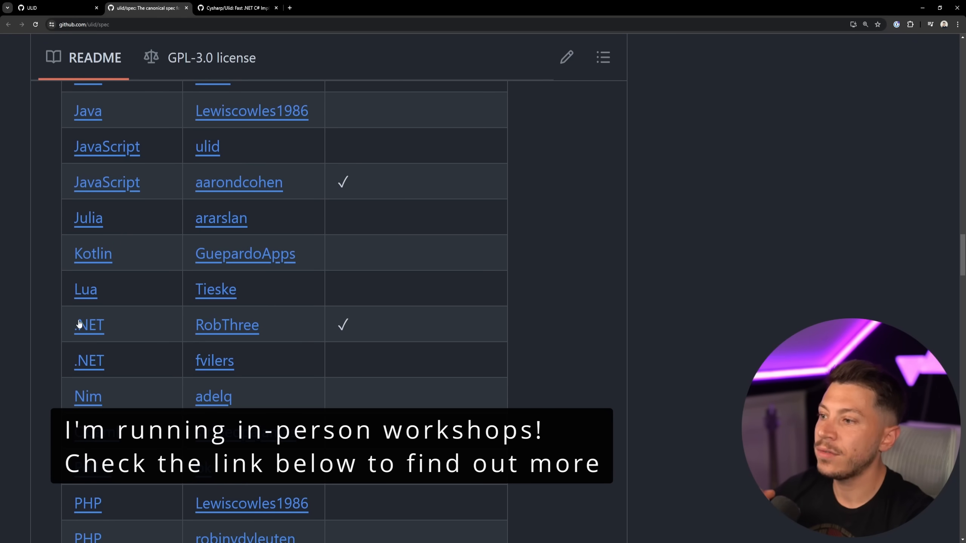
pyautogui.scroll(3)
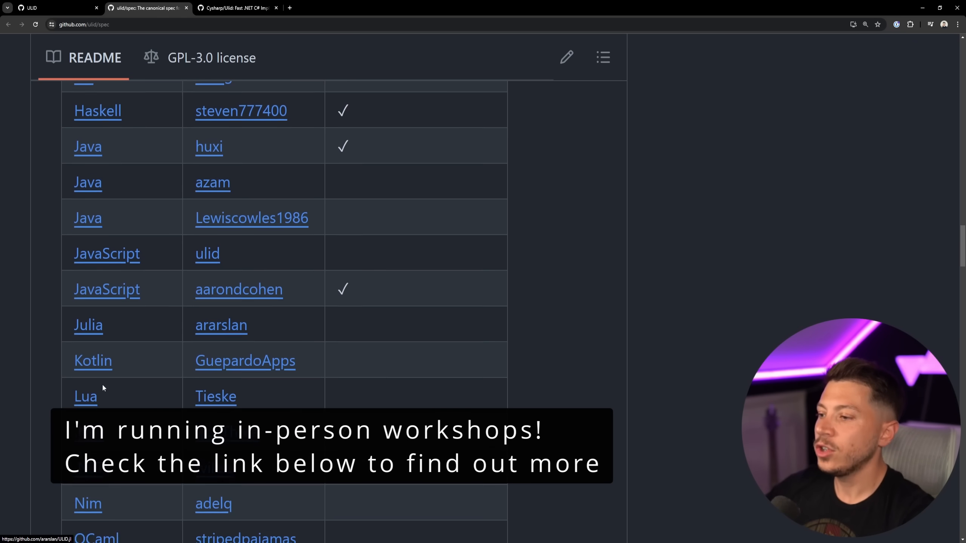
pyautogui.scroll(3)
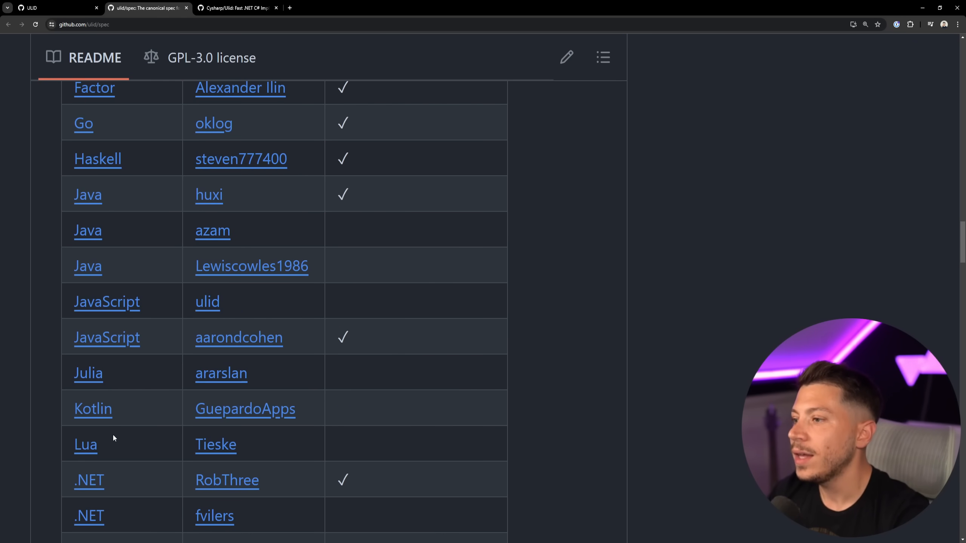
pyautogui.scroll(3)
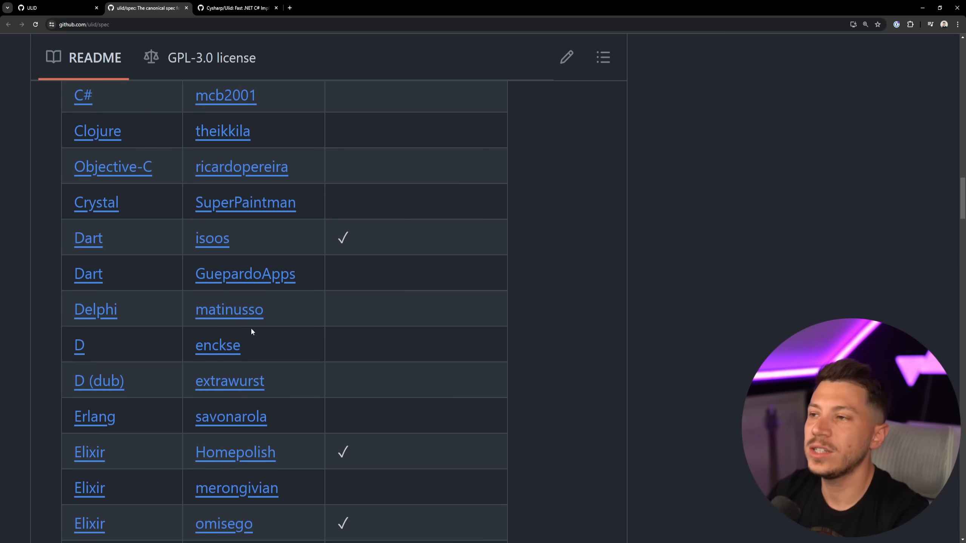
pyautogui.moveTo(245, 202)
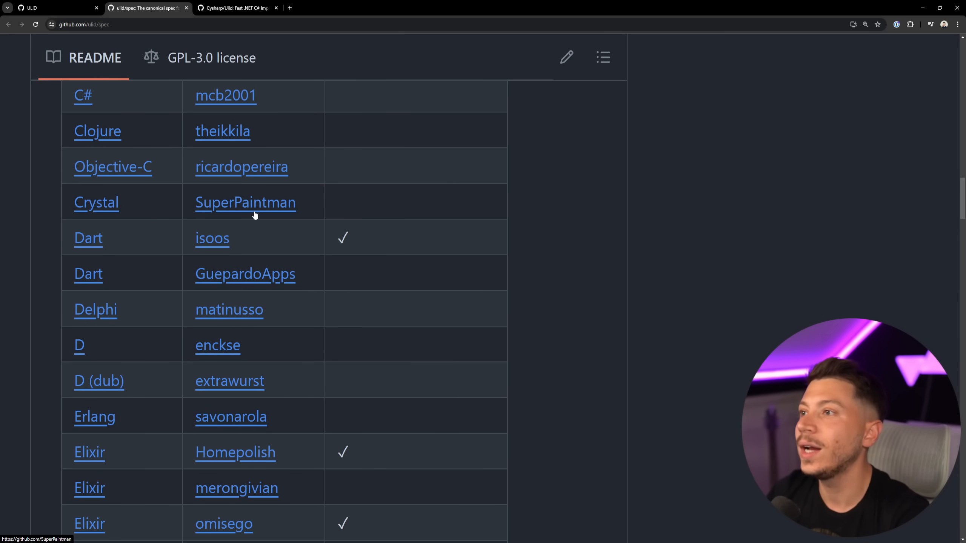
pyautogui.click(234, 8)
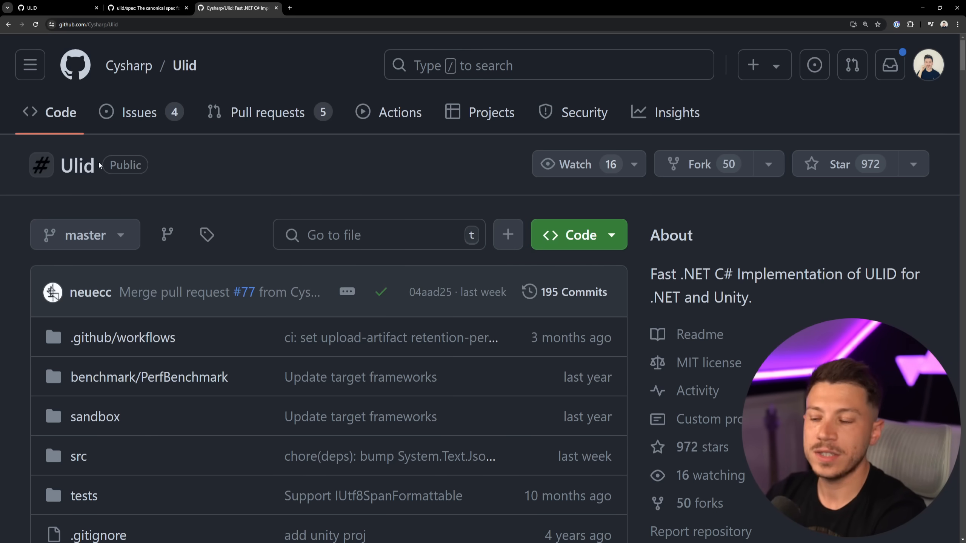
# Step: Scroll through the Cysharp/Ulid repository's file list and README
pyautogui.scroll(-3)
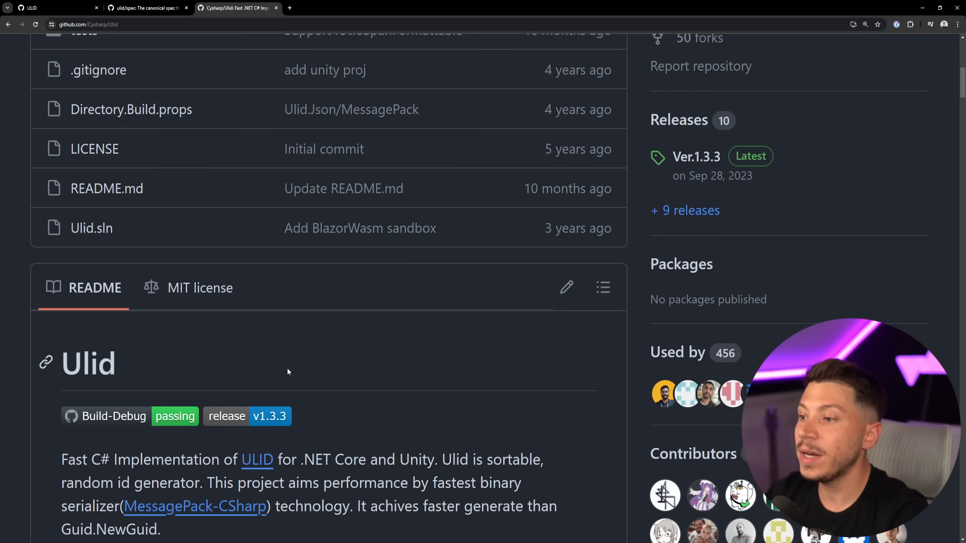
pyautogui.moveTo(353, 383)
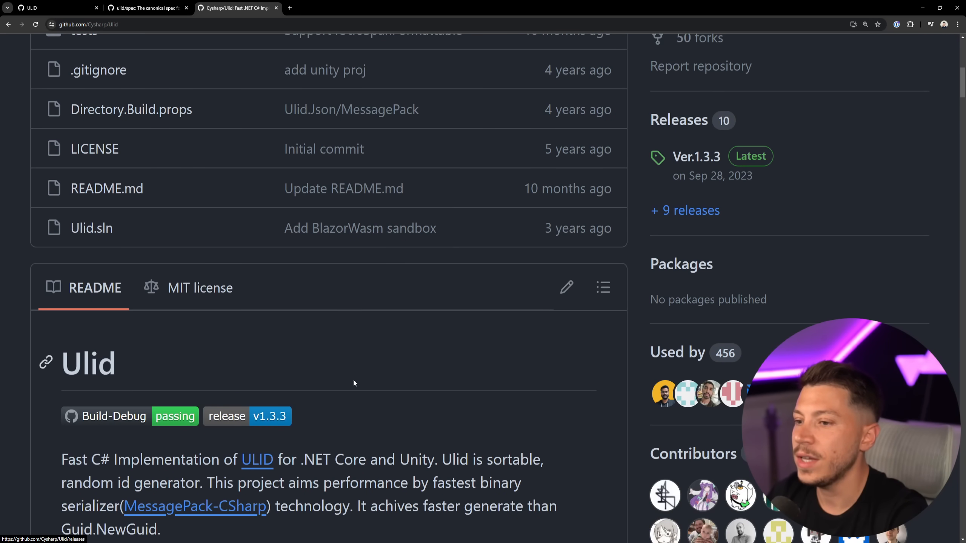
pyautogui.scroll(3)
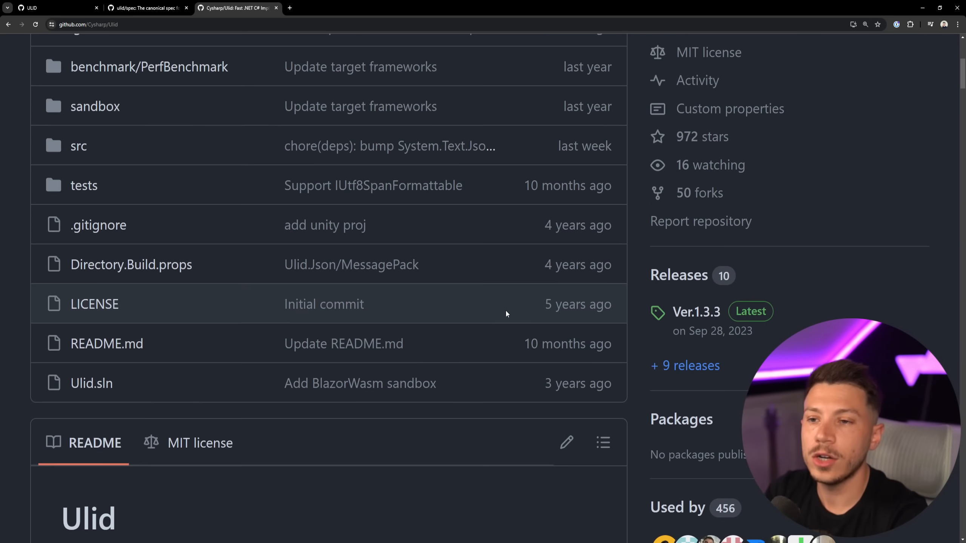
pyautogui.scroll(3)
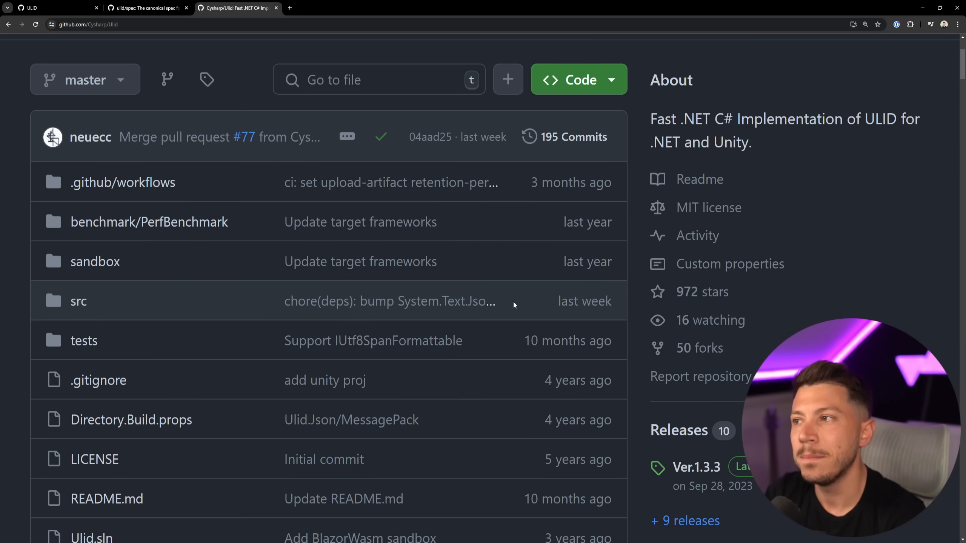
pyautogui.moveTo(484, 286)
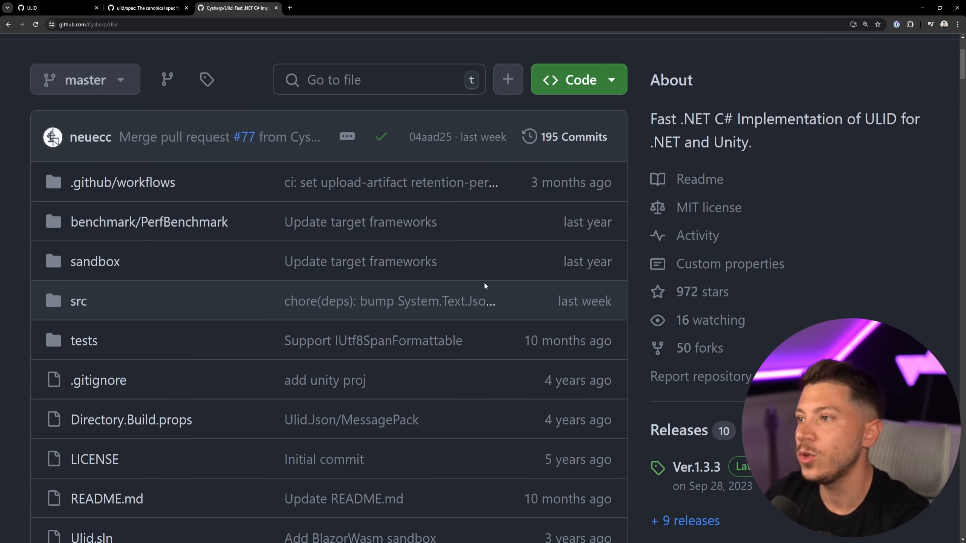
pyautogui.scroll(-3)
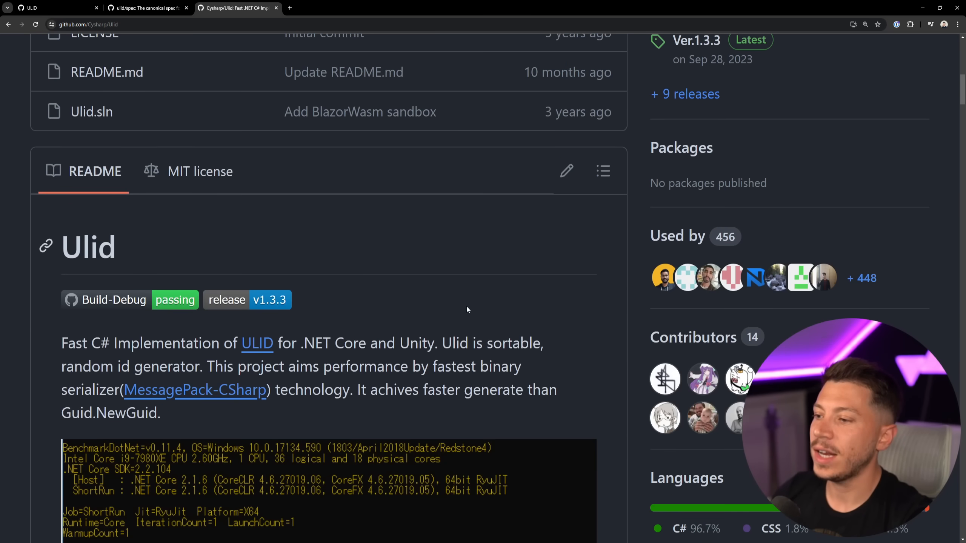
pyautogui.scroll(3)
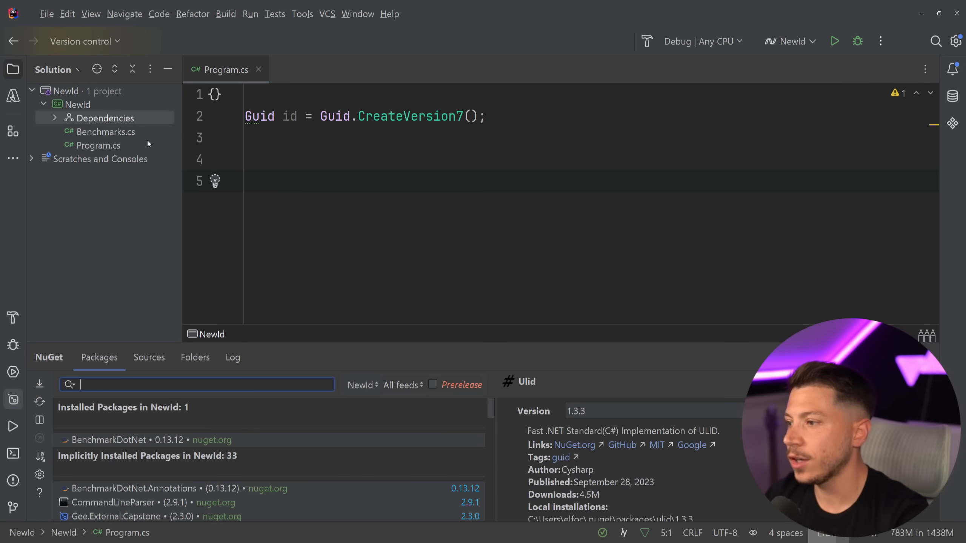
# Step: Search NuGet for 'Ulid' and confirm installing Ulid 1.3.3 into NewId
pyautogui.write('Ulid')
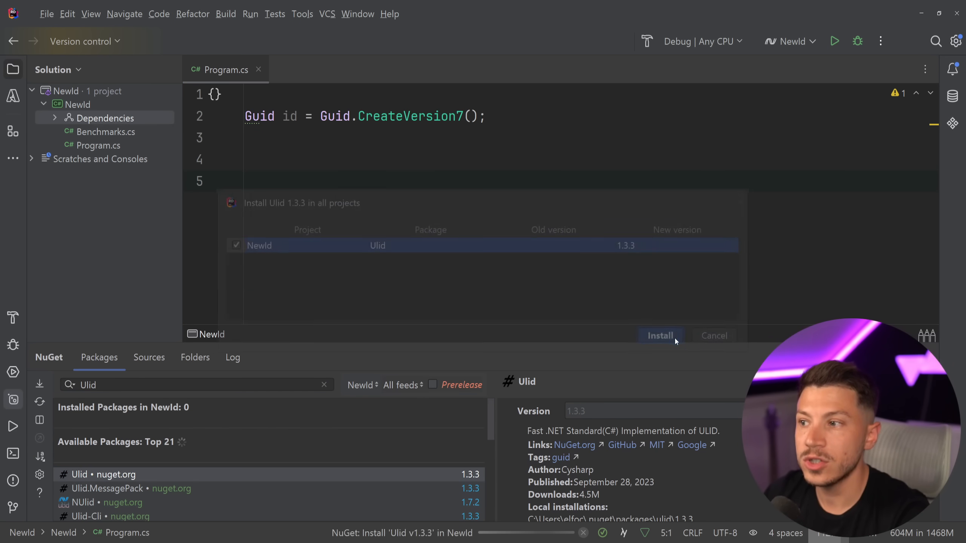
pyautogui.click(660, 336)
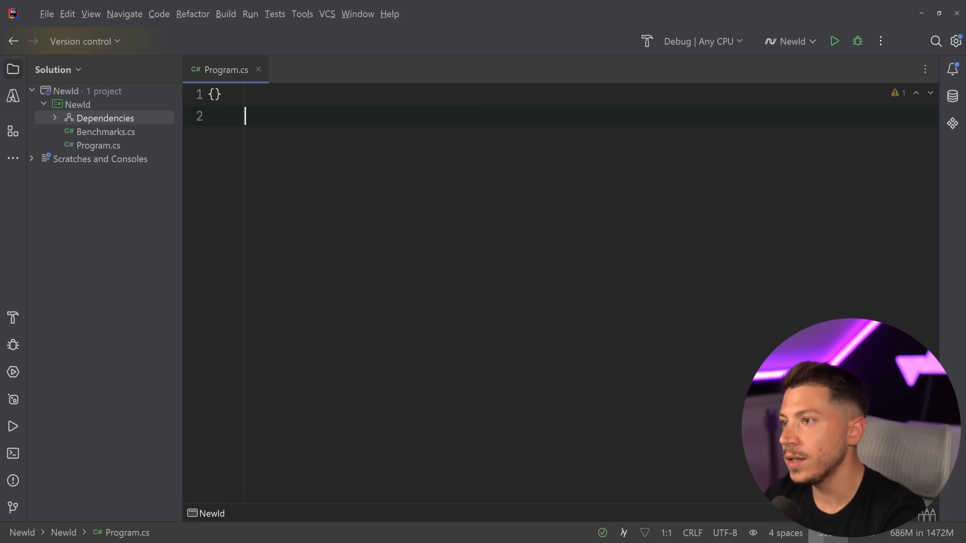
# Step: Write 'Ulid id = Ulid.NewUlid();' and 'Console.WriteLine(id);', then run the program
pyautogui.write('Ulid.NewUlid();')
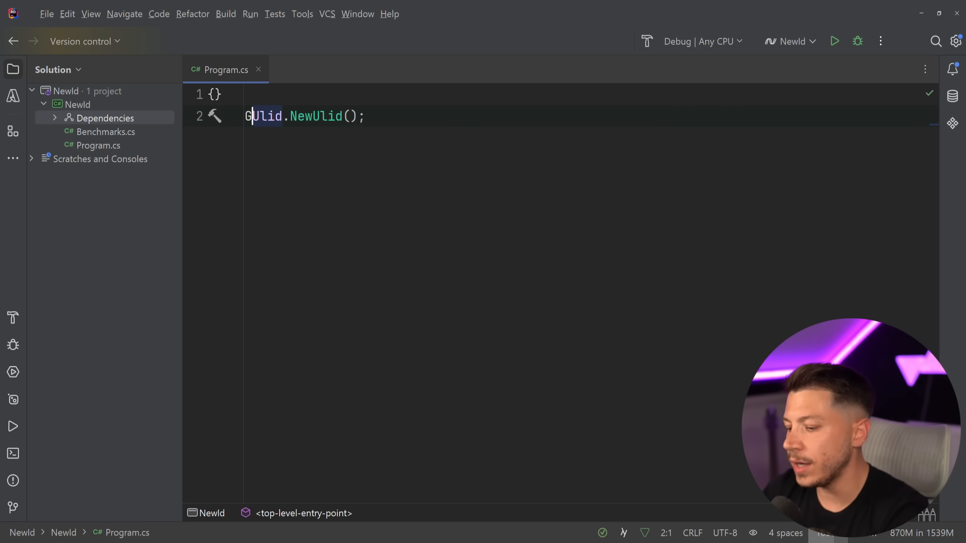
pyautogui.write('Guid id =')
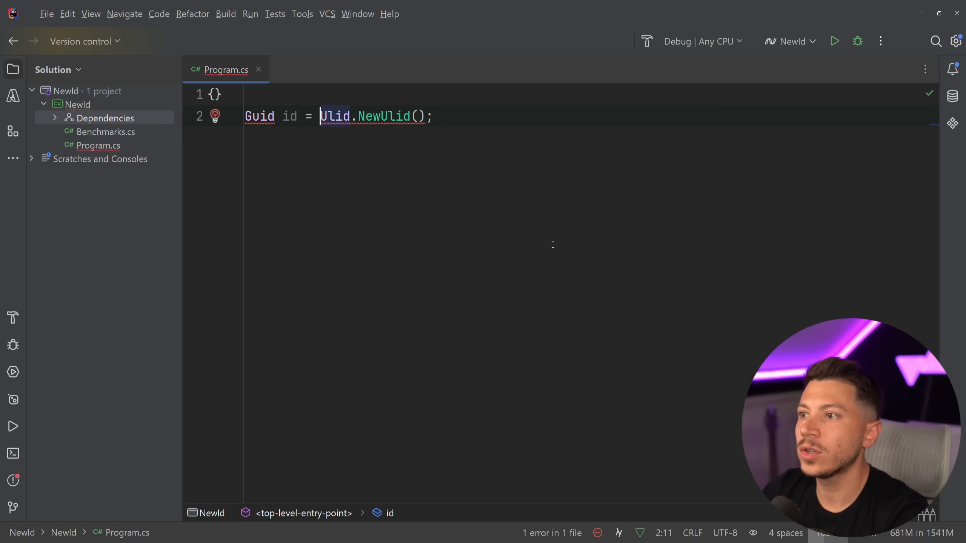
pyautogui.write('Ul')
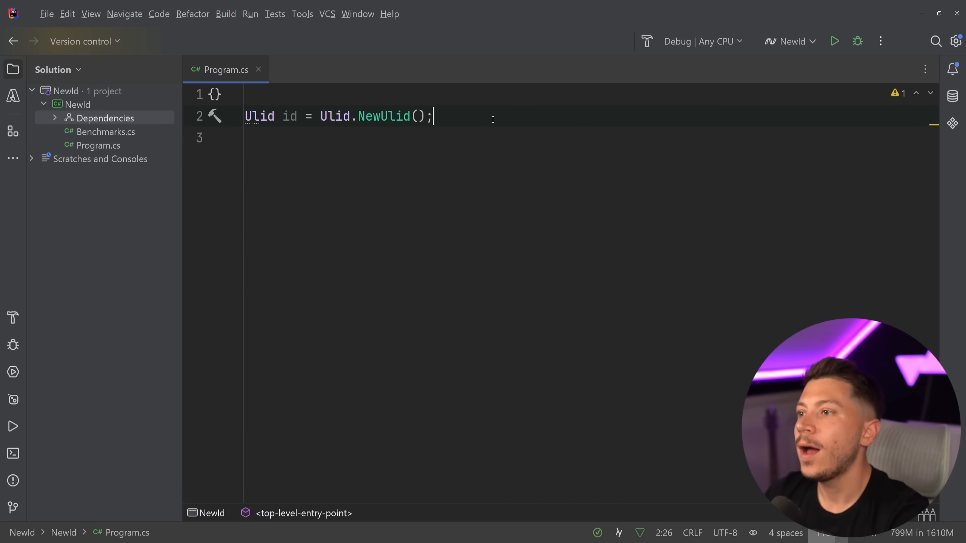
pyautogui.write('Console.WriteLine(i);')
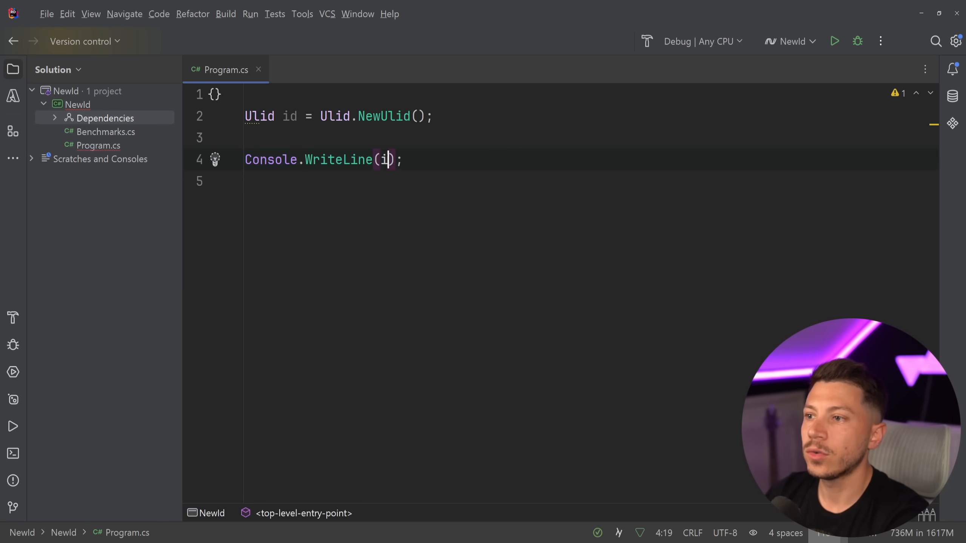
pyautogui.click(835, 42)
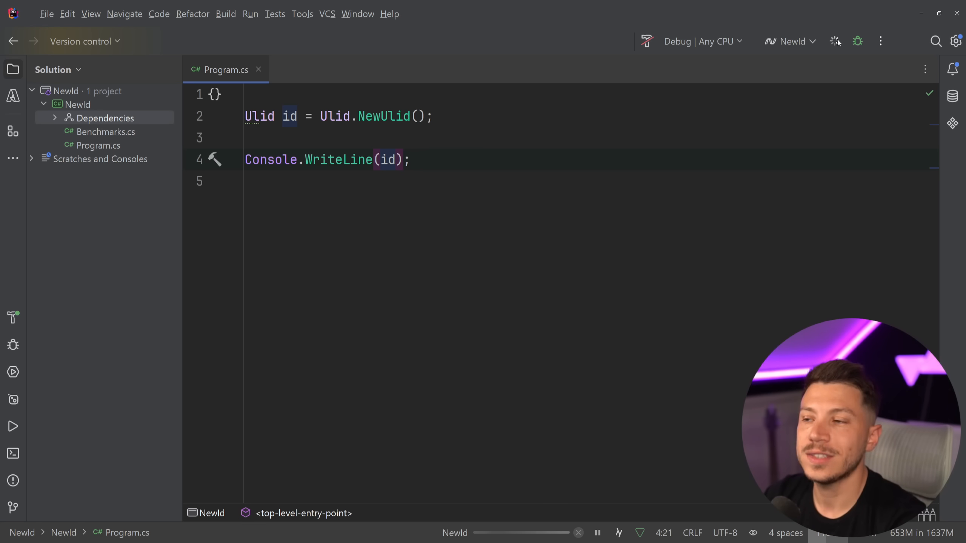
pyautogui.click(834, 40)
pyautogui.write('Ulid.NewUlid()')
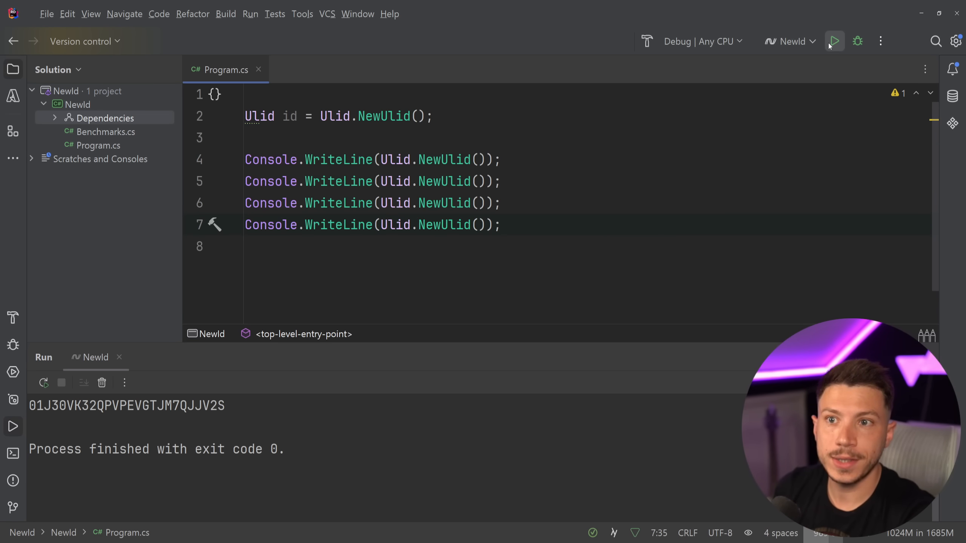
# Step: Rerun the program to print four Ulids sharing a leading timestamp prefix
pyautogui.click(834, 40)
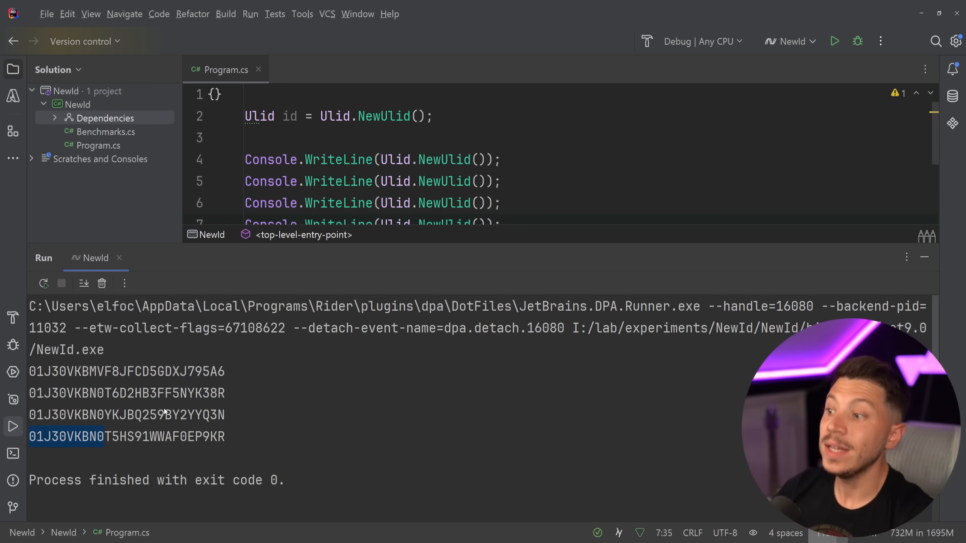
pyautogui.moveTo(156, 382)
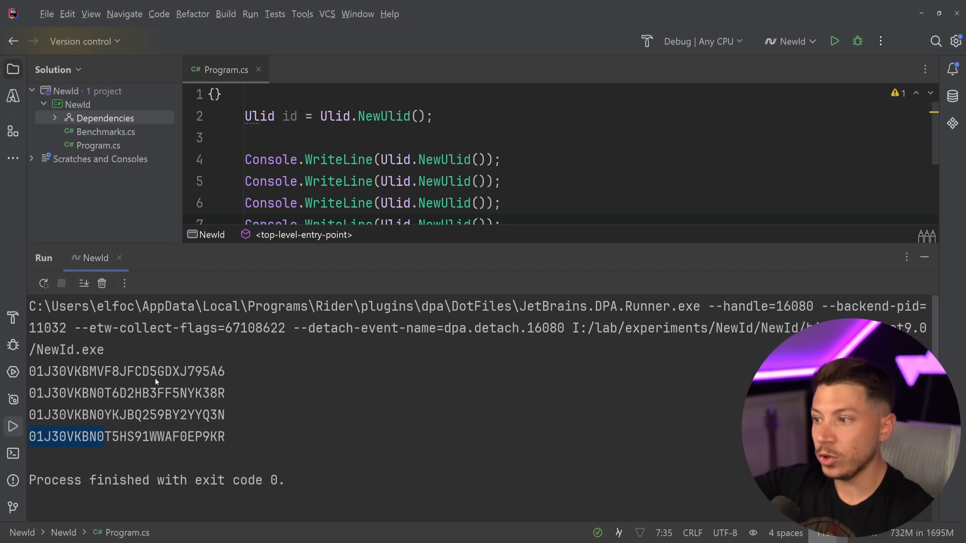
pyautogui.moveTo(226, 387)
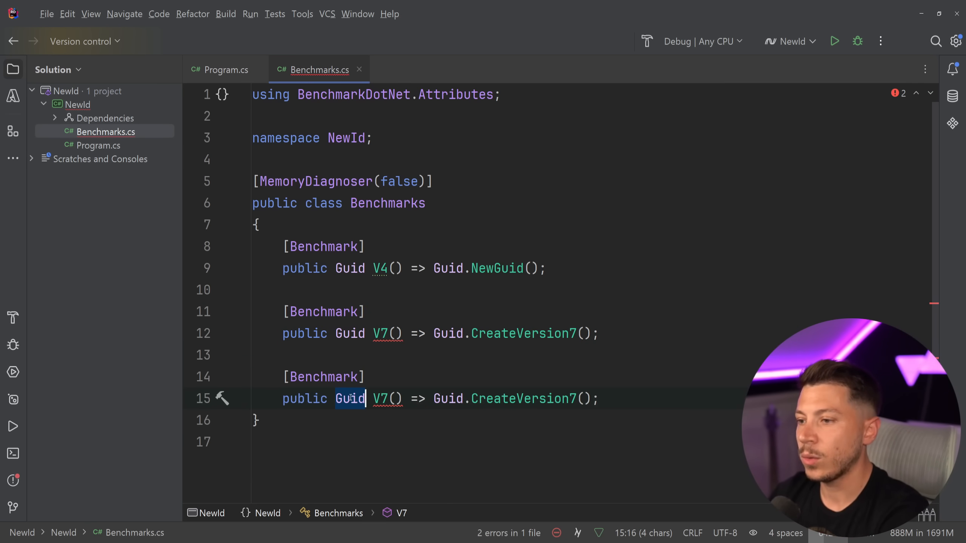
# Step: Change the third benchmark's return type to Ulid and rename the method to Ulid
pyautogui.write('Ulid')
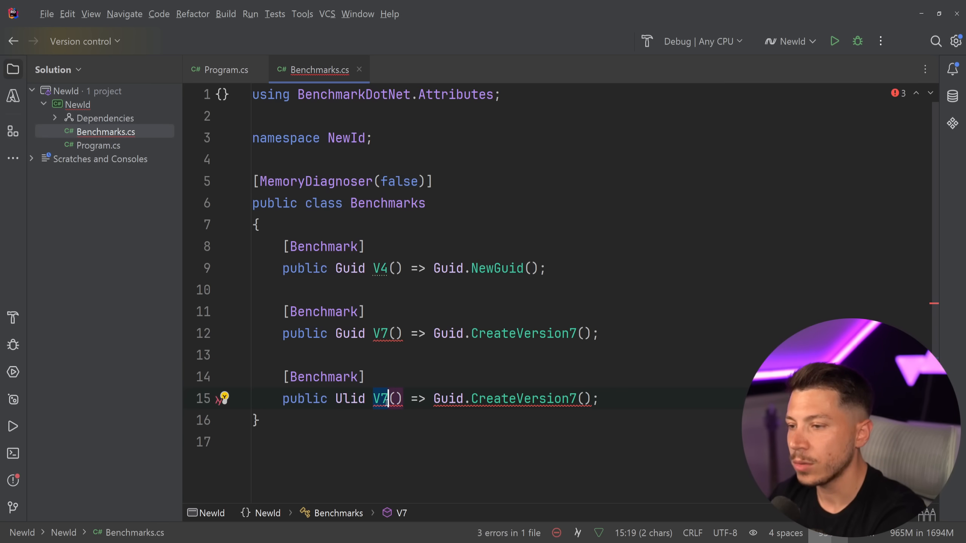
pyautogui.write('Ulid')
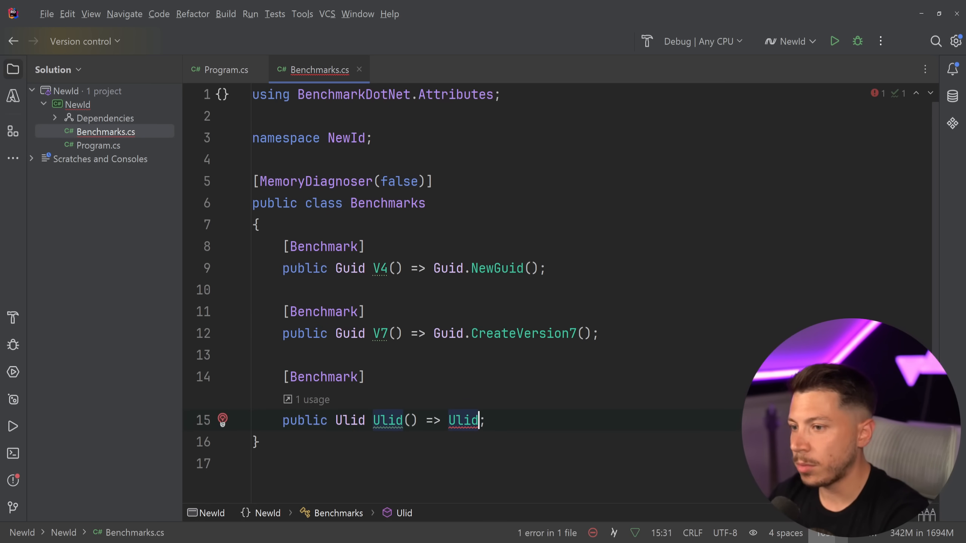
pyautogui.write('System.')
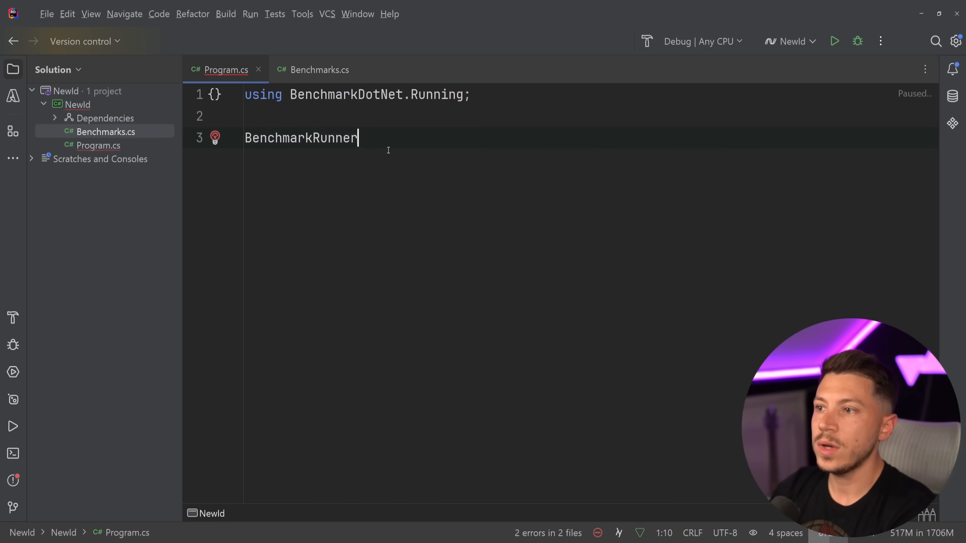
# Step: Make Program.cs call BenchmarkRunner.Run<Benchmarks>(), then return to Benchmarks.cs
pyautogui.write('.Run<>()')
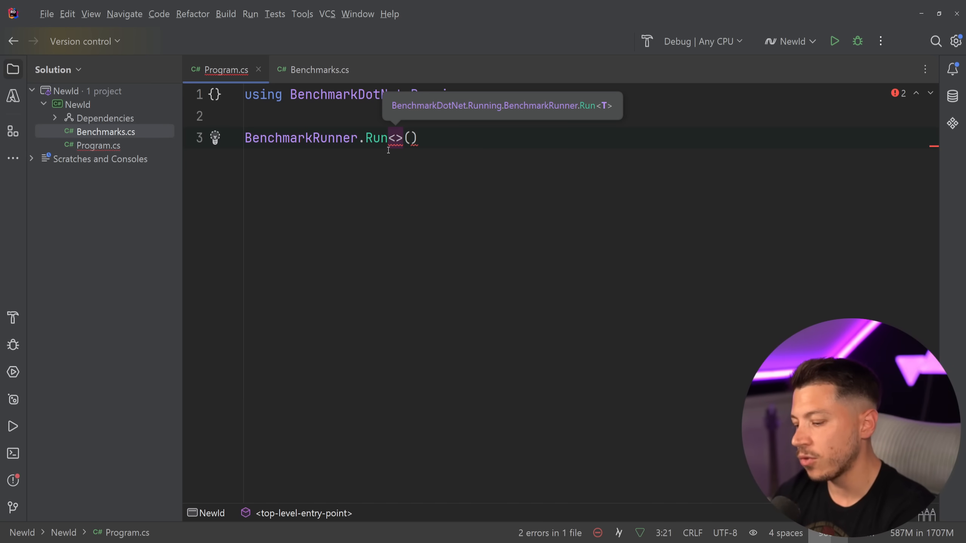
pyautogui.write('Benchmarks')
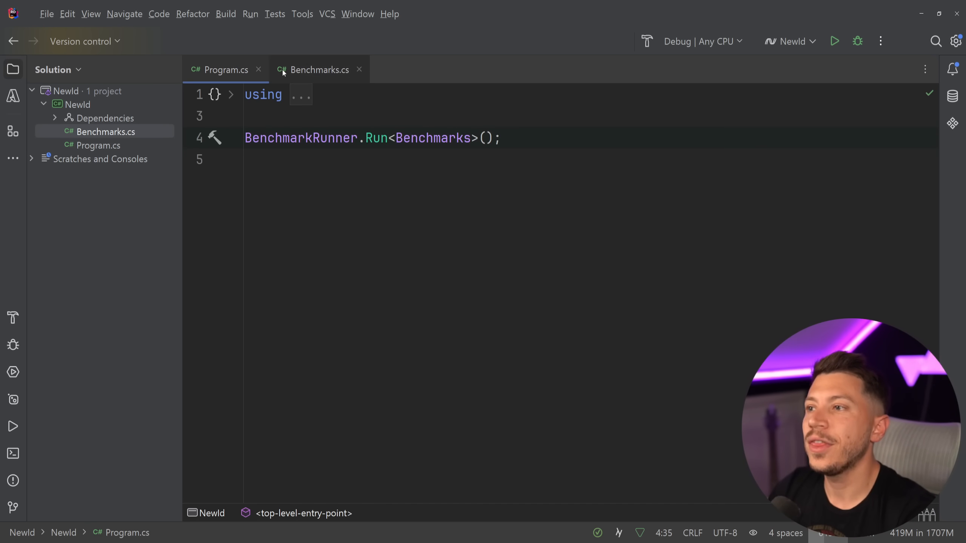
pyautogui.click(319, 69)
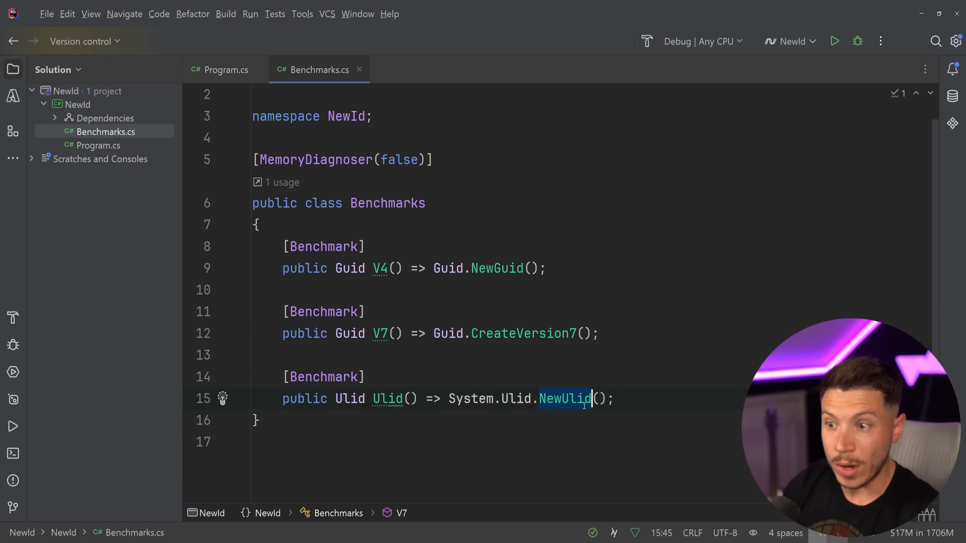
pyautogui.moveTo(564, 398)
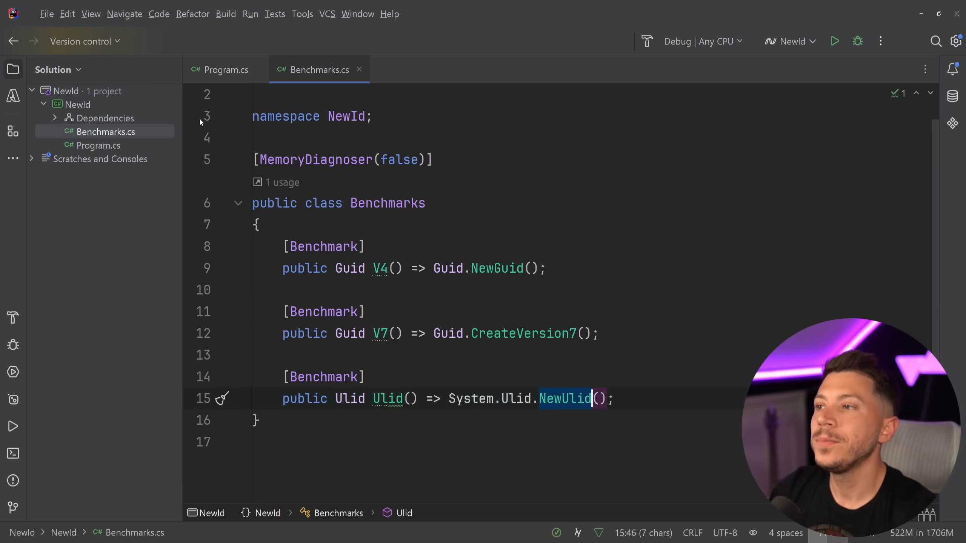
# Step: Switch the build configuration from Debug to Release and run the benchmarks
pyautogui.click(701, 41)
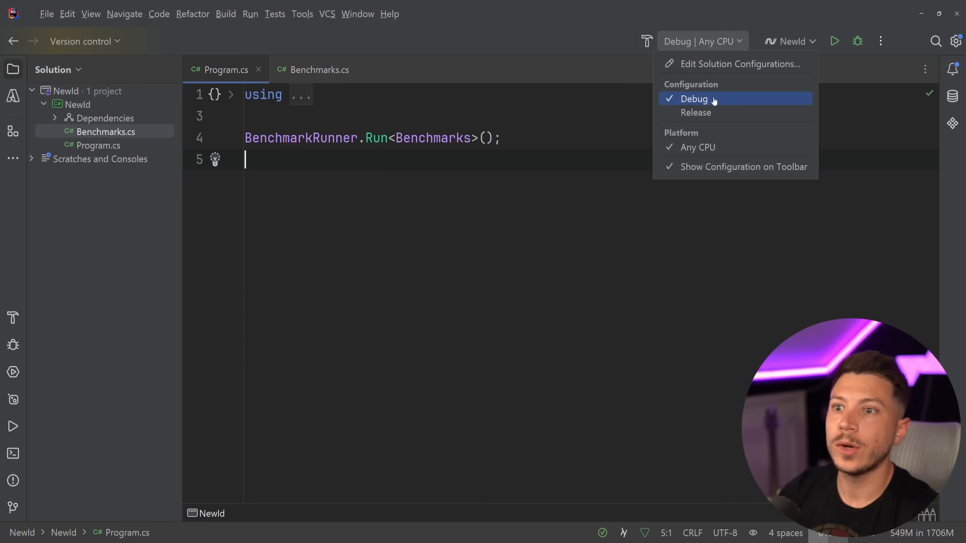
pyautogui.click(695, 112)
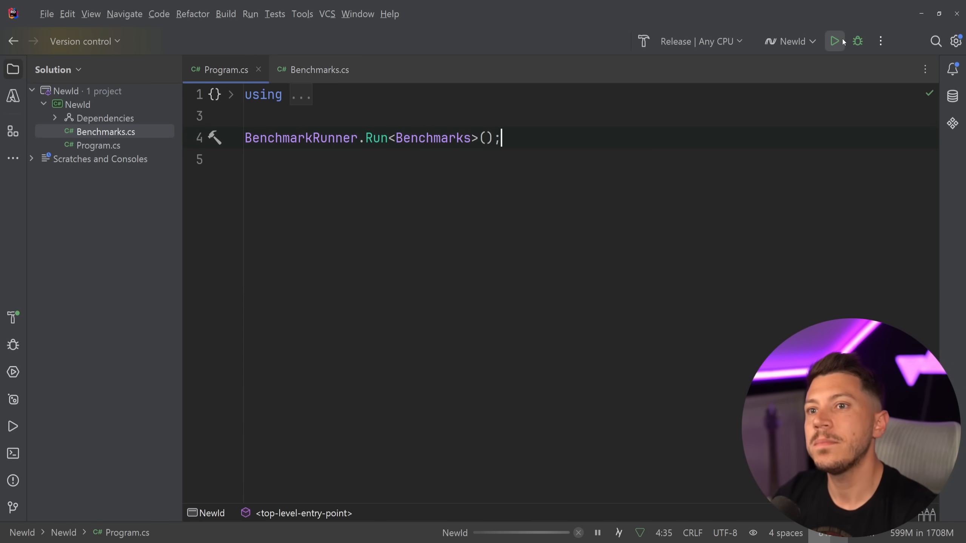
pyautogui.click(834, 41)
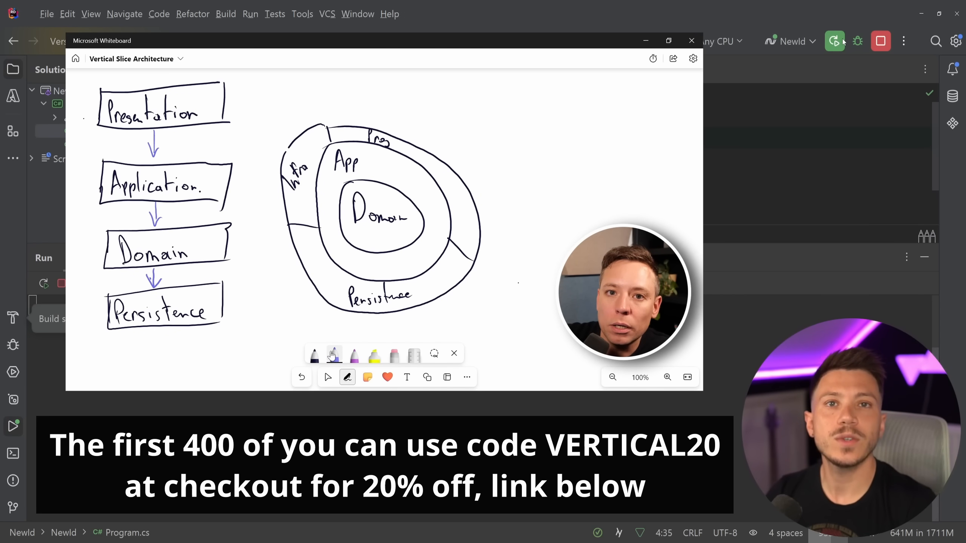
pyautogui.click(691, 40)
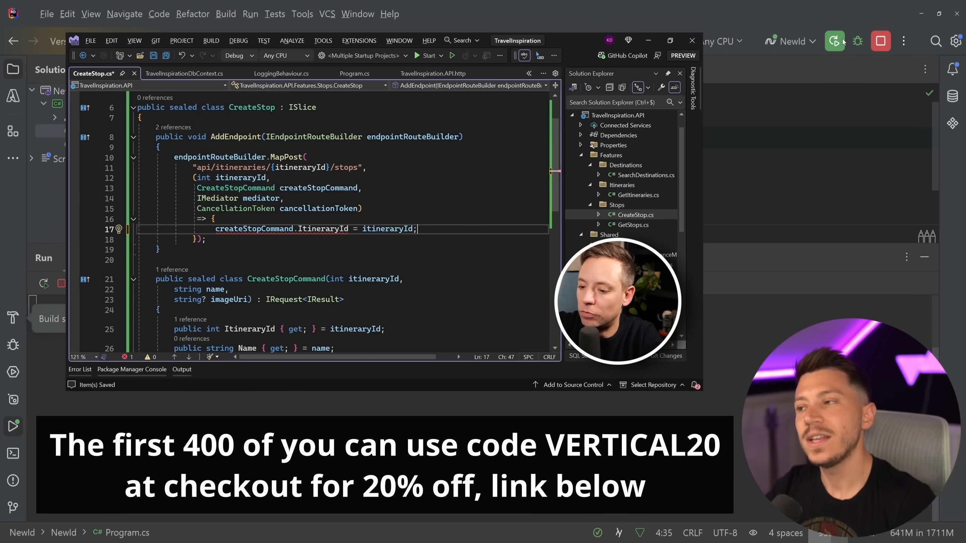
# Step: Make the CreateStop endpoint return mediator.Send(createStopCommand, cancellationToken)
pyautogui.scroll(3)
pyautogui.write('set; ')
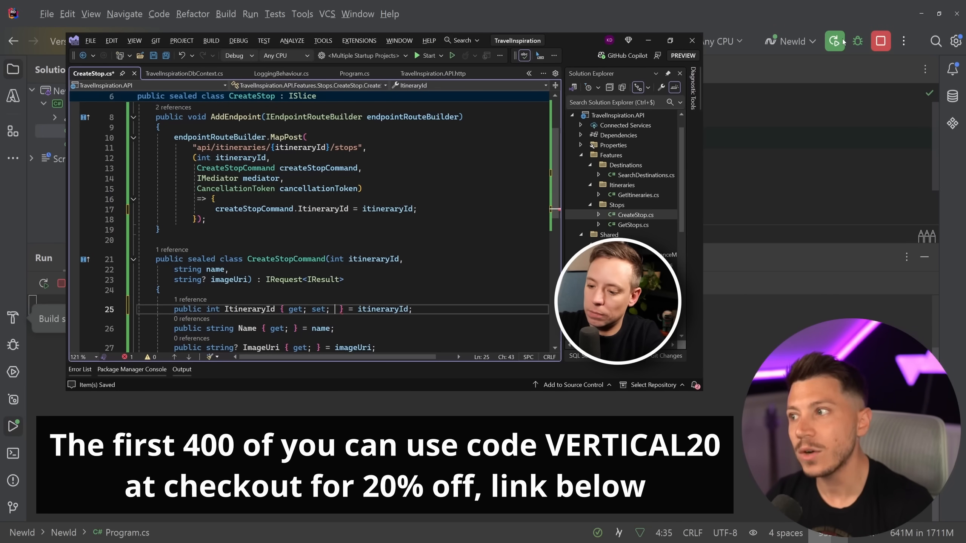
pyautogui.click(212, 199)
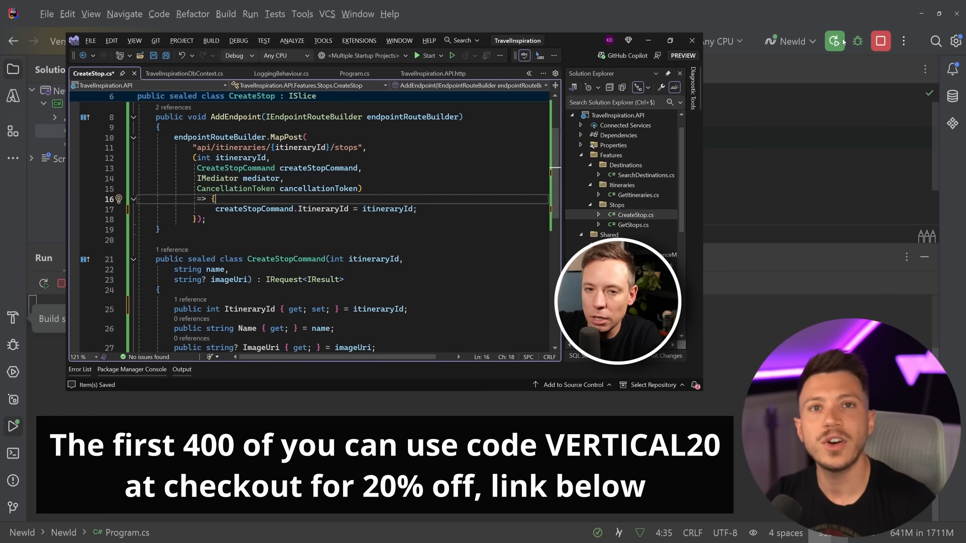
pyautogui.write('return')
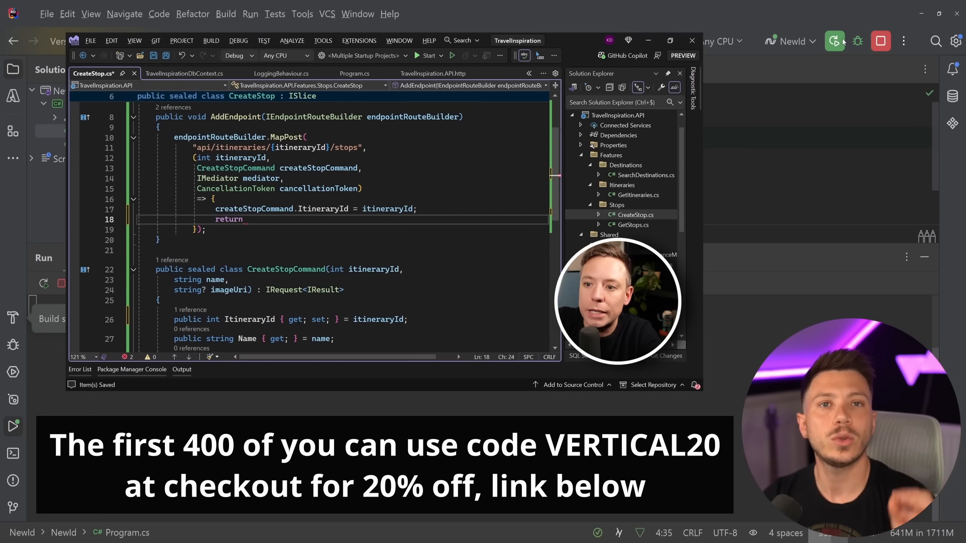
pyautogui.write('m')
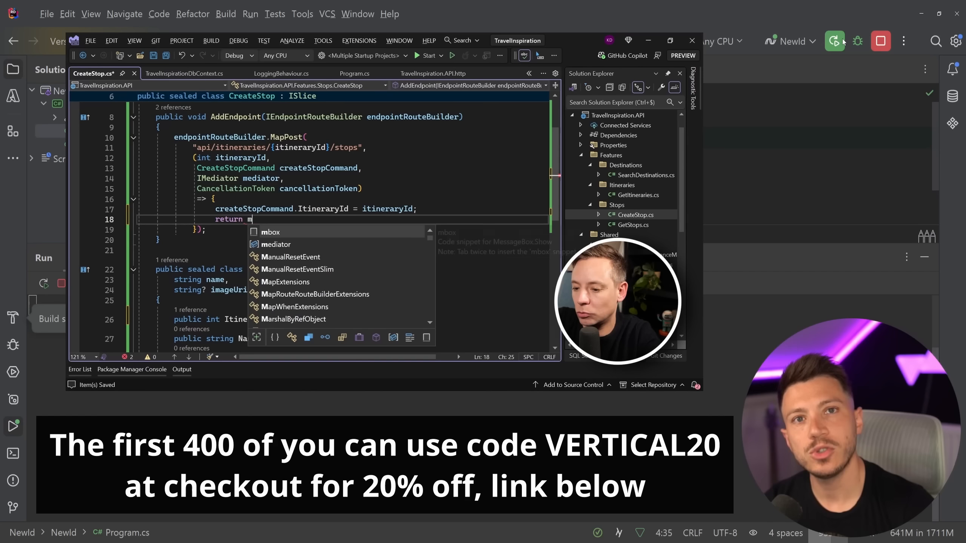
pyautogui.write('ediator.Send(createStopCommand);')
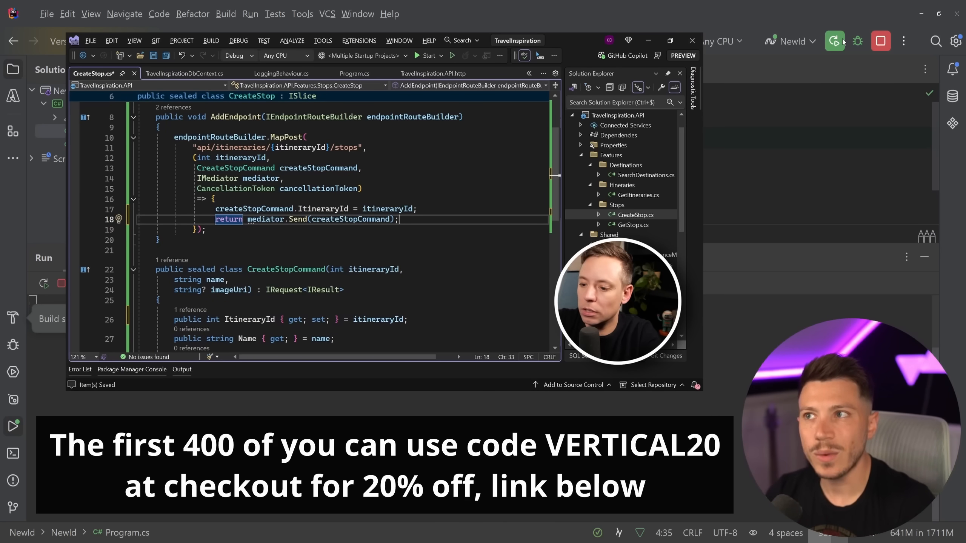
pyautogui.write(', cancellationToken')
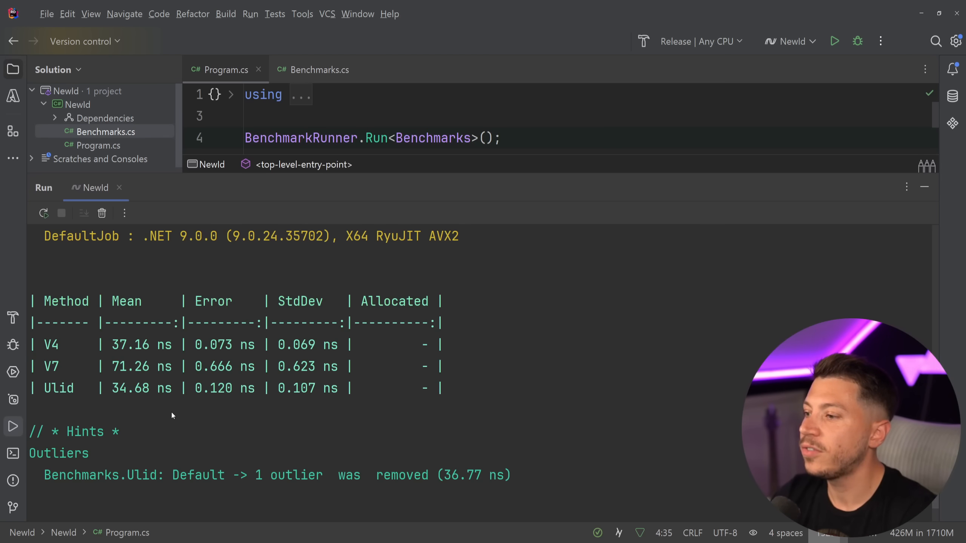
pyautogui.doubleClick(59, 389)
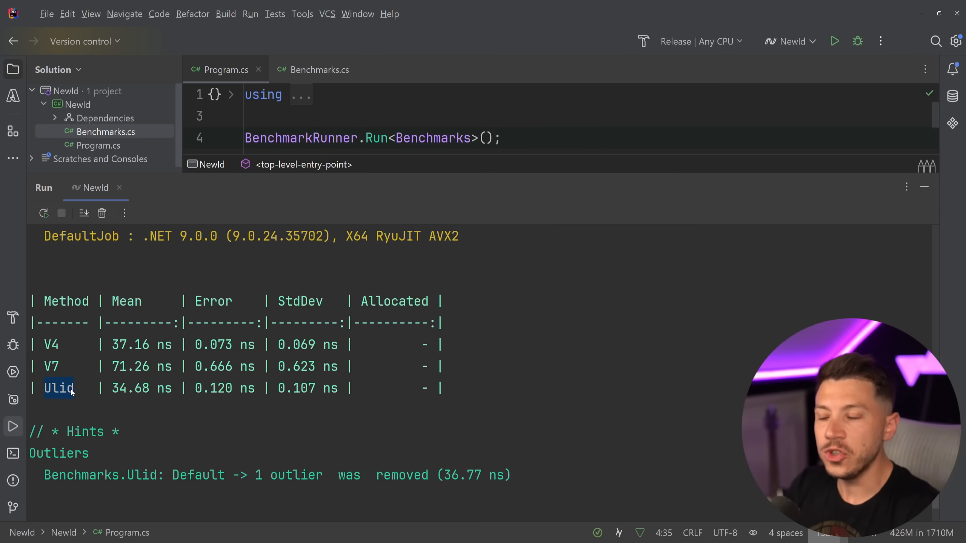
pyautogui.moveTo(48, 396)
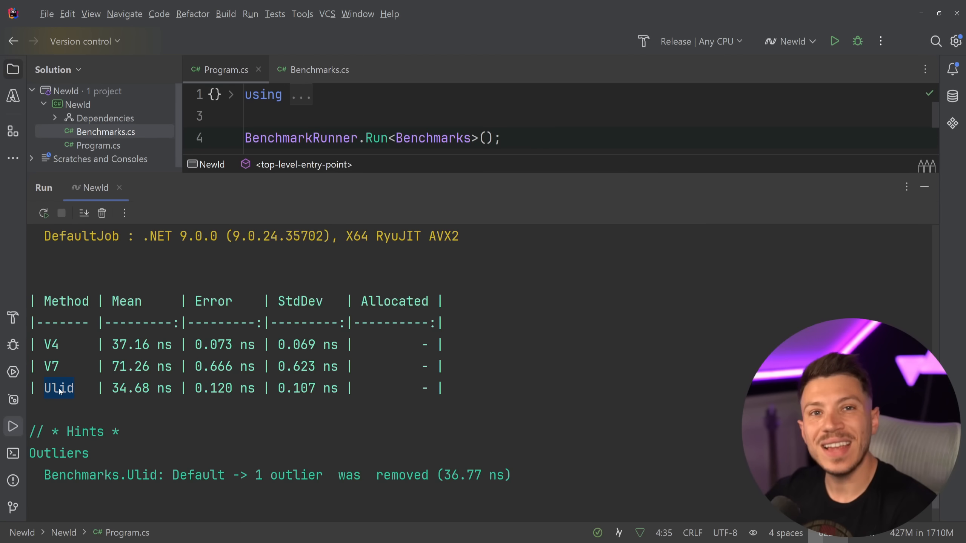
pyautogui.moveTo(60, 360)
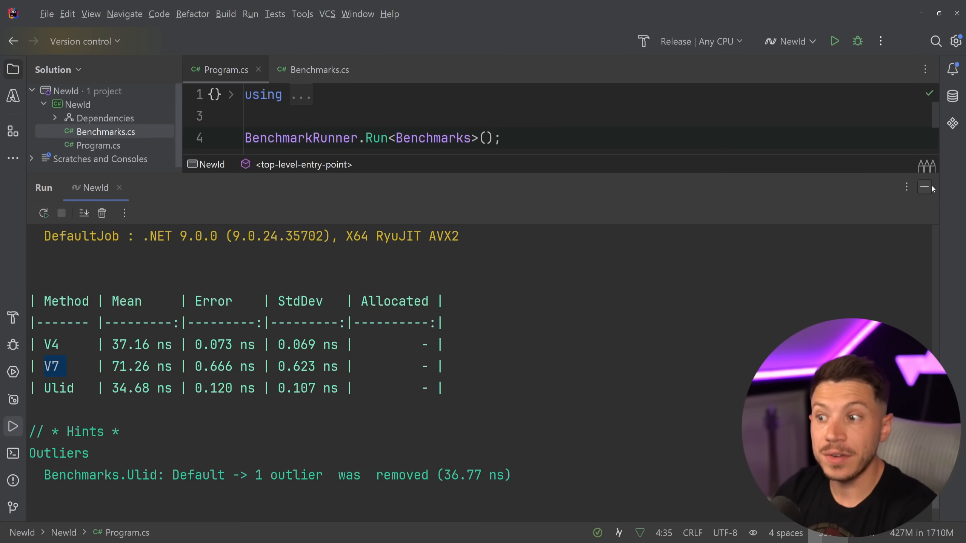
pyautogui.moveTo(925, 188)
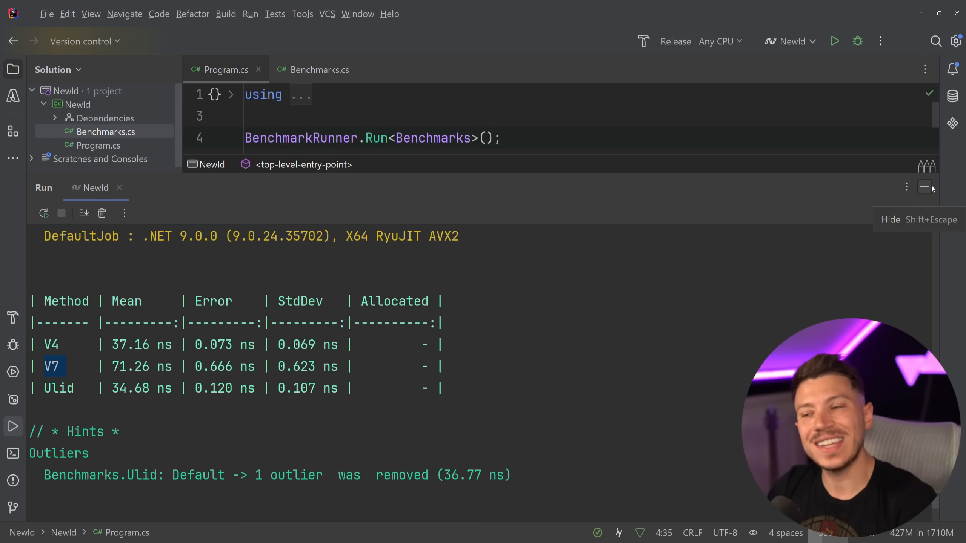
# Step: Hide the Run output, inspect Guid's CreateVersion7 source, then return to Benchmarks.cs
pyautogui.click(924, 188)
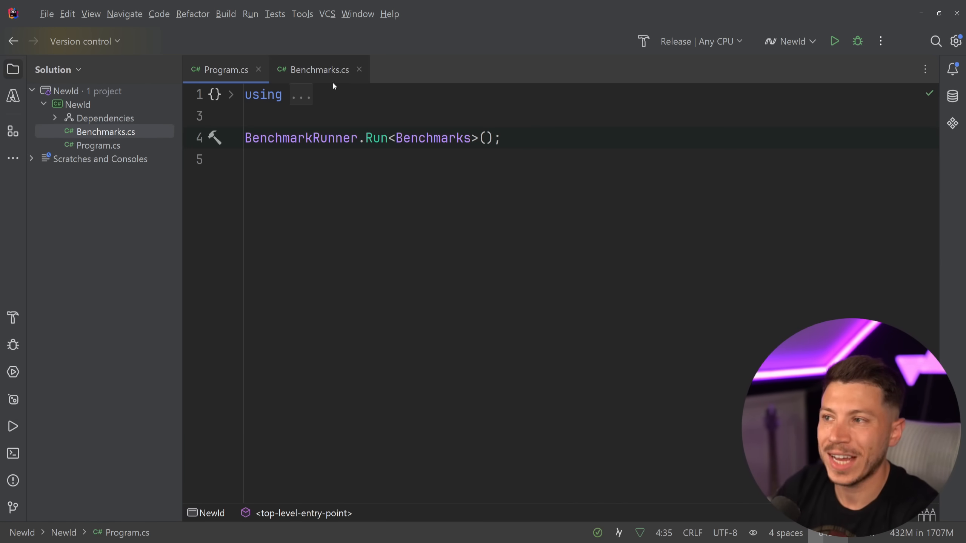
pyautogui.click(318, 70)
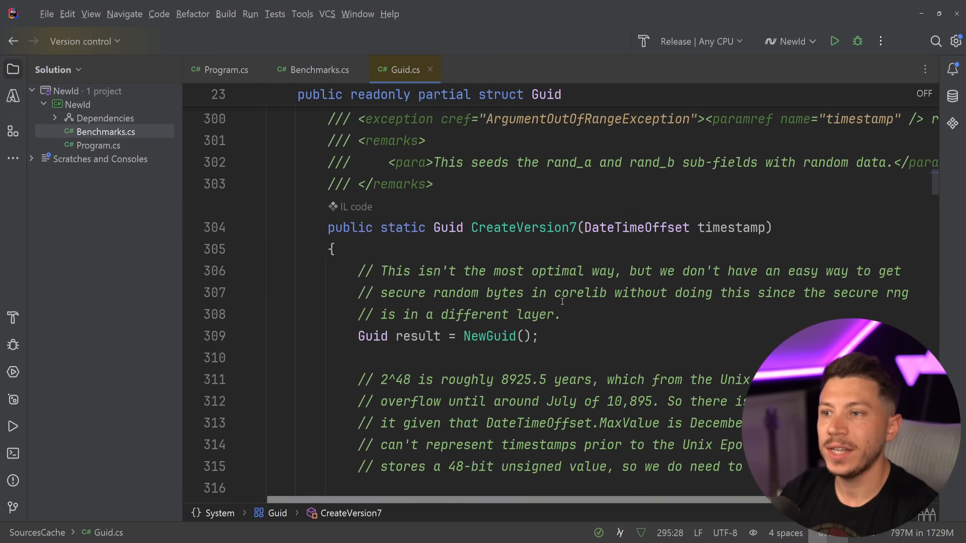
pyautogui.scroll(-3)
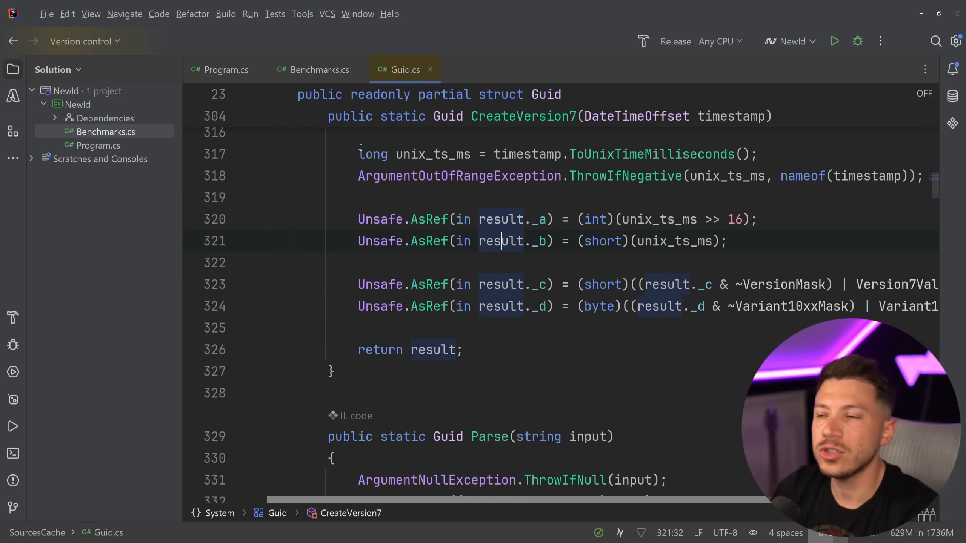
pyautogui.click(320, 69)
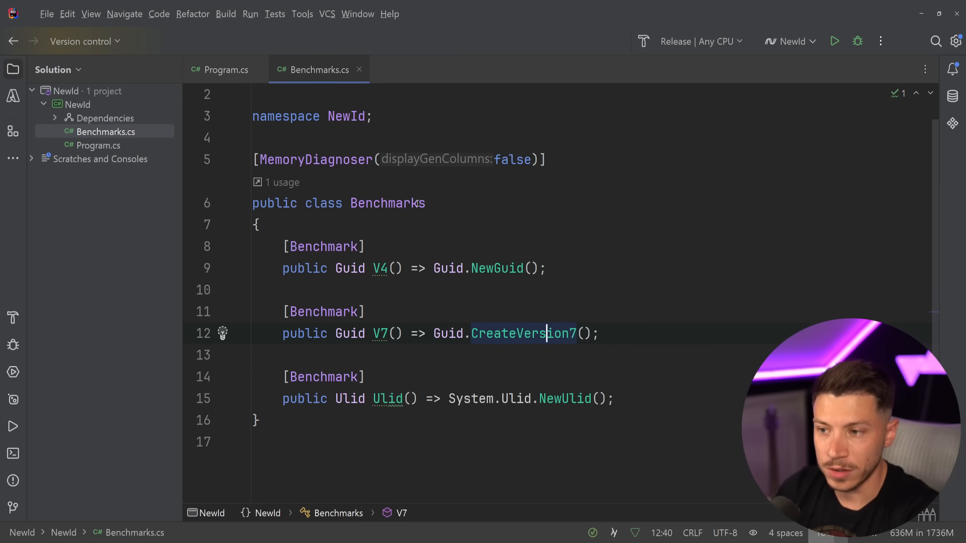
pyautogui.moveTo(395, 204)
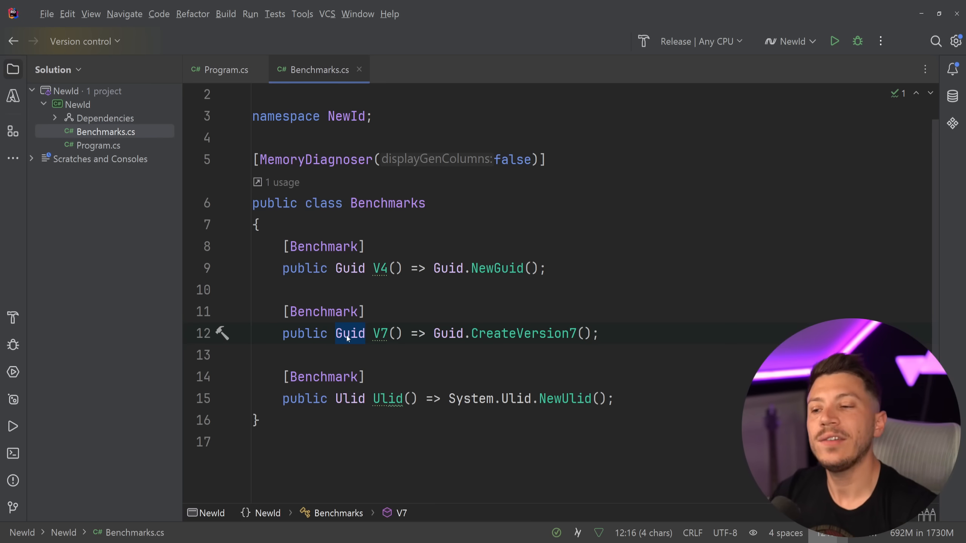
# Step: Set Program.cs to Guid id = Ulid.NewUlid().ToGuid() and inspect the ToGuid source
pyautogui.click(223, 69)
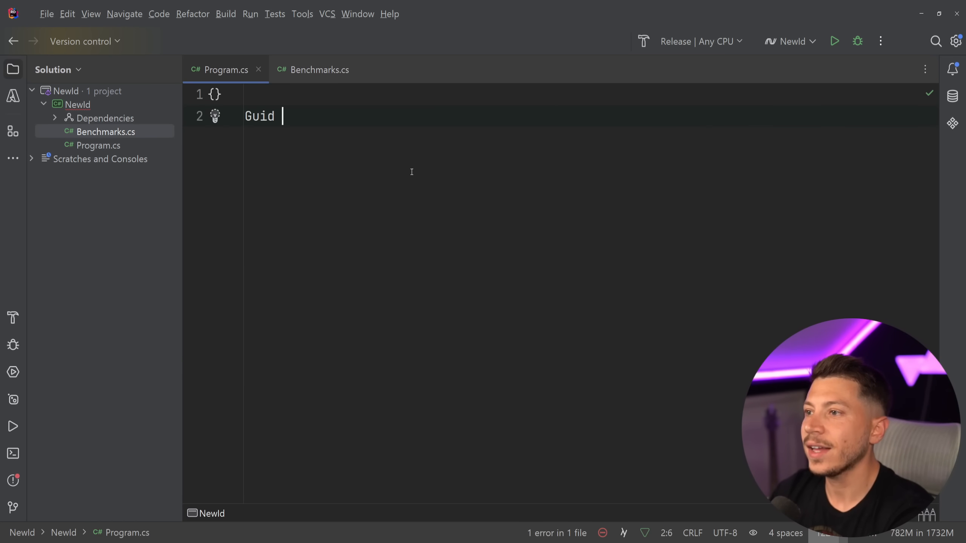
pyautogui.write('id = U')
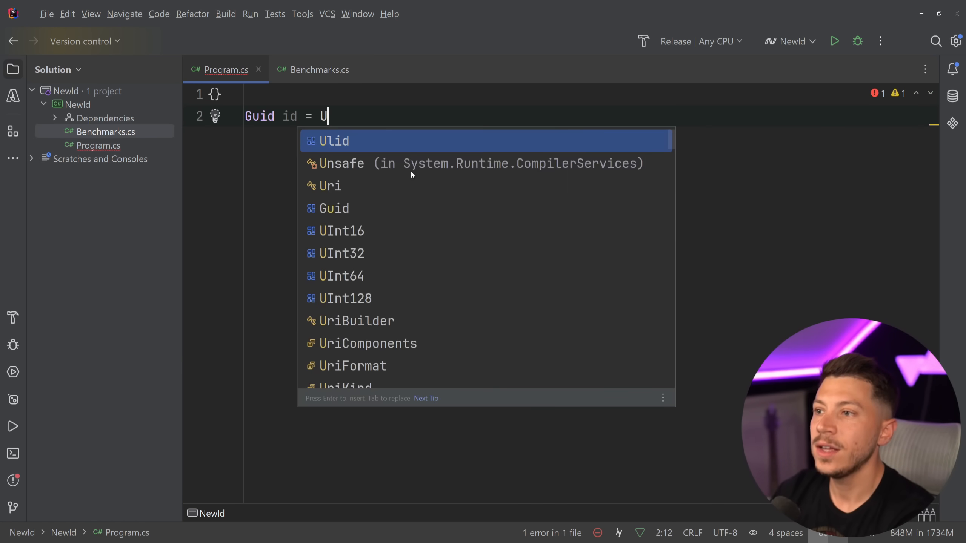
pyautogui.write('lid.NewUlid().ToGuid();')
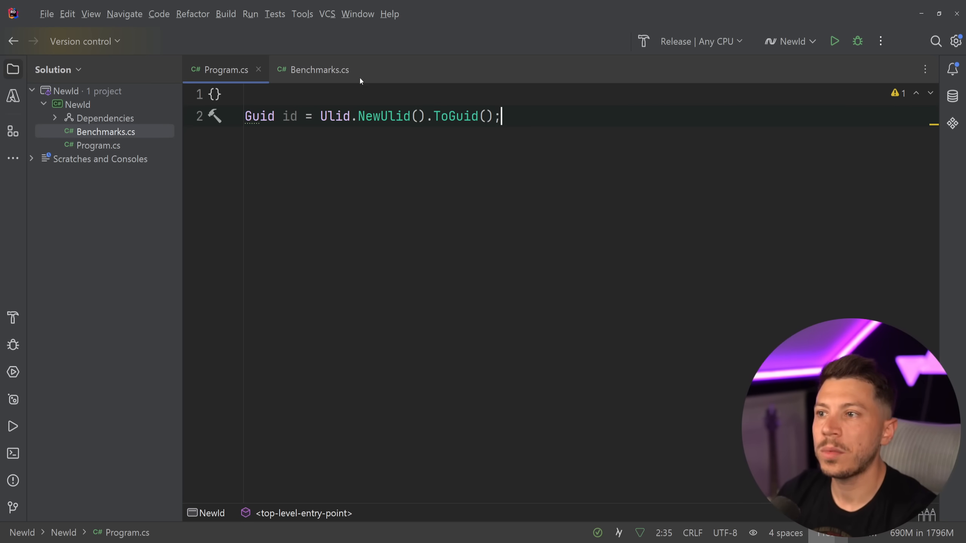
pyautogui.click(455, 116)
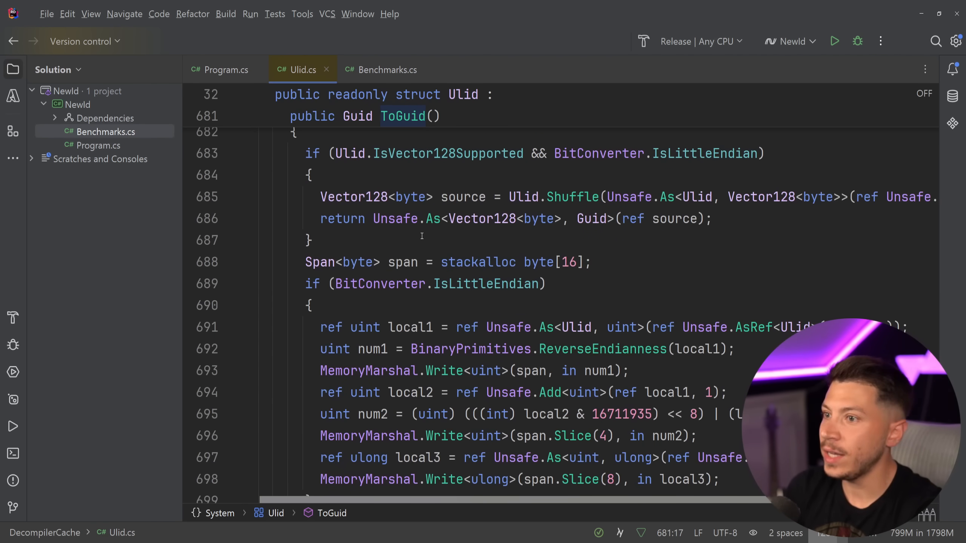
pyautogui.scroll(-3)
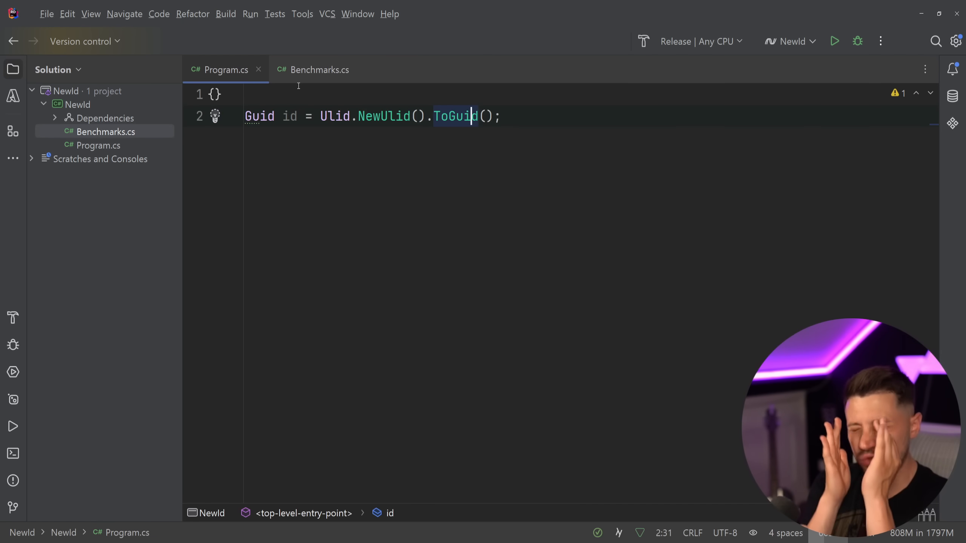
# Step: Add a GuidFromUlid benchmark returning Ulid.NewUlid().ToGuid(), restore BenchmarkRunner, and run
pyautogui.click(318, 70)
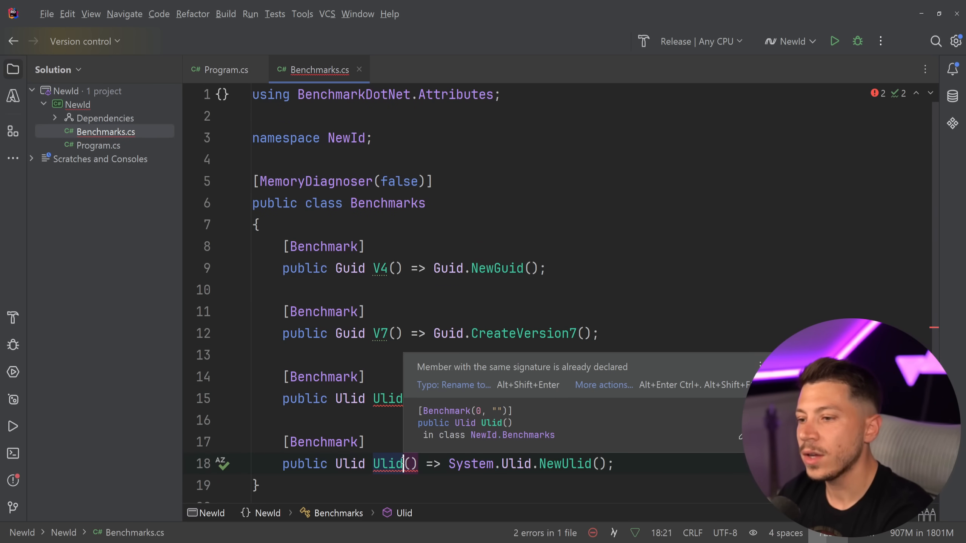
pyautogui.write('GuidFrom')
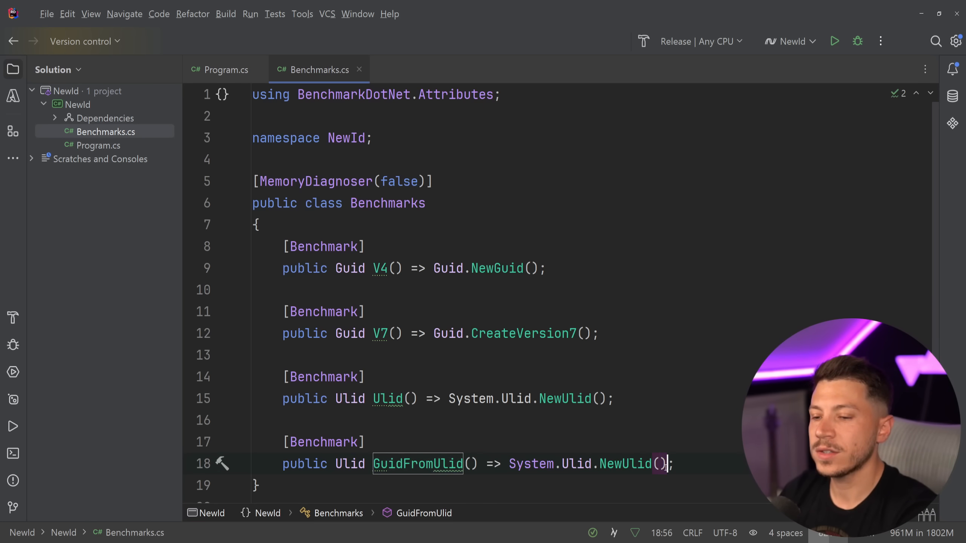
pyautogui.write('.ToGuid()')
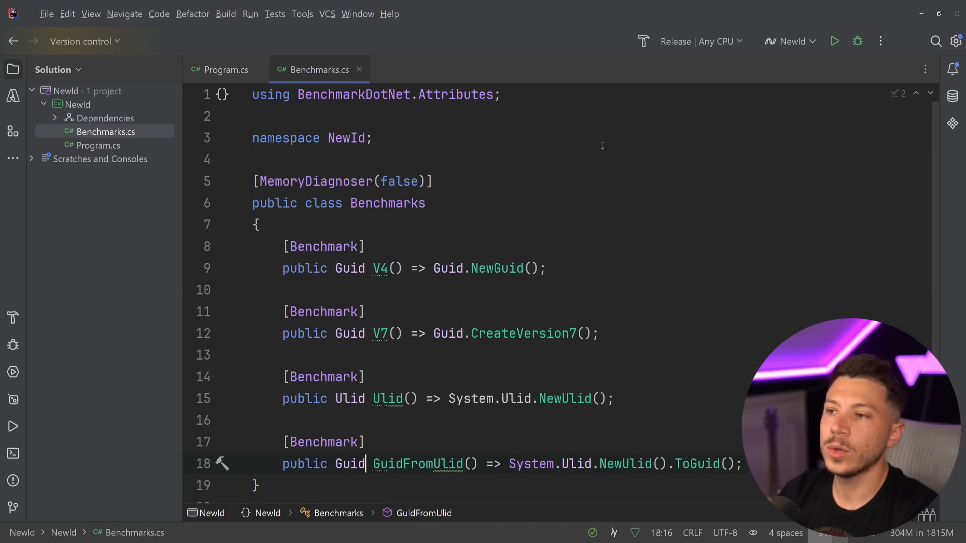
pyautogui.click(224, 69)
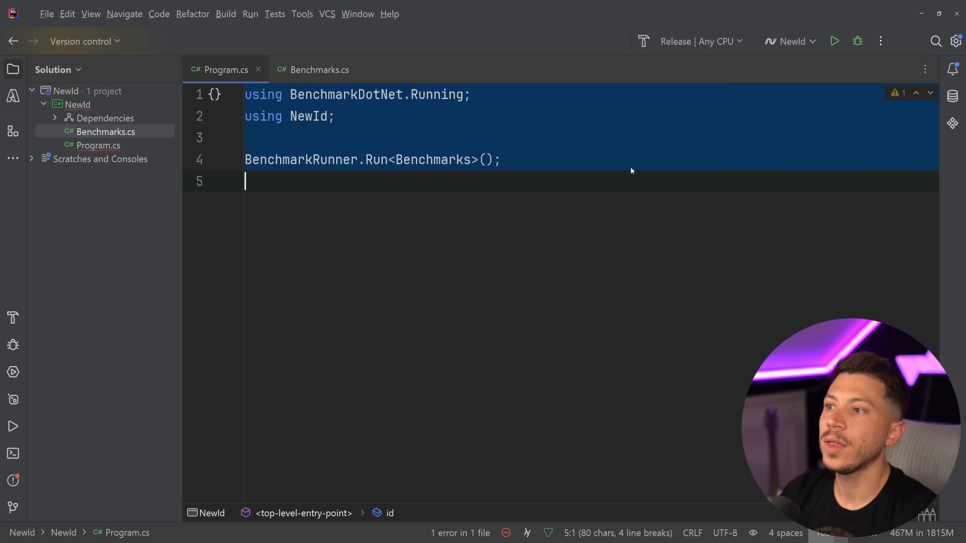
pyautogui.click(835, 41)
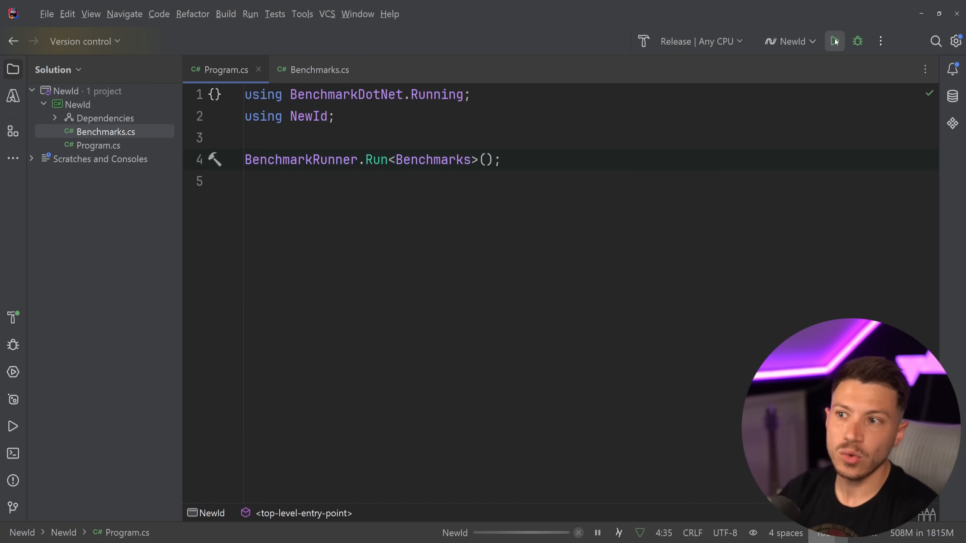
# Step: Review results (GuidFromUlid 37.42 ns, V4 36.99 ns) and close all Run output tabs
pyautogui.click(835, 41)
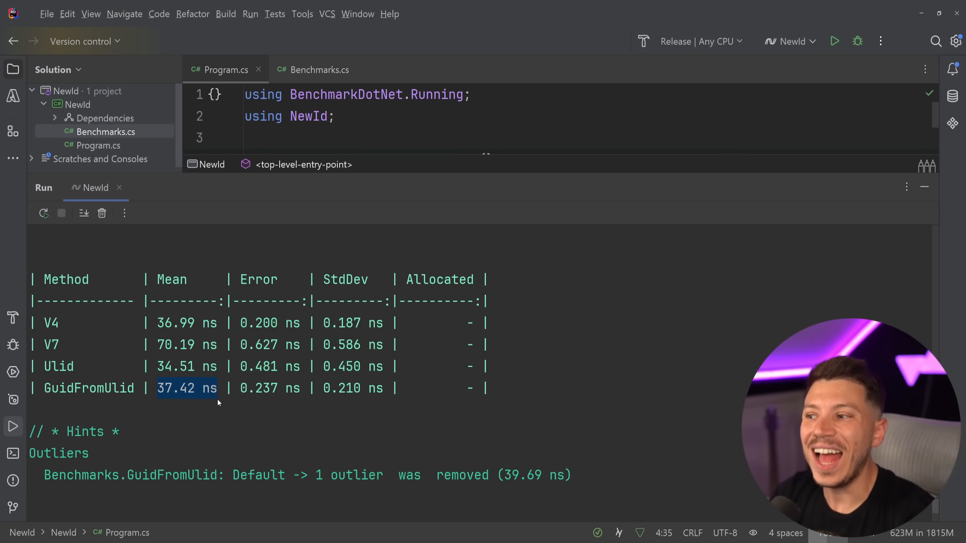
pyautogui.doubleClick(175, 323)
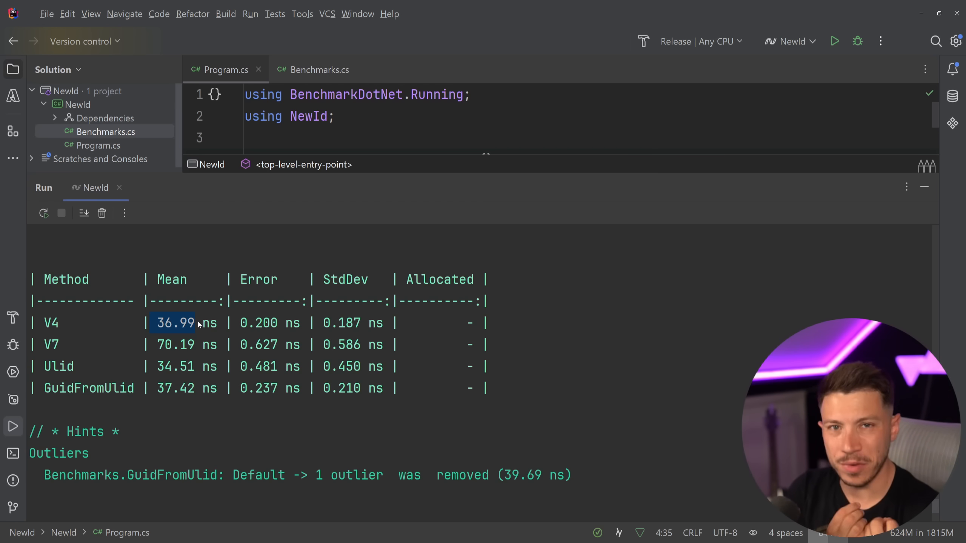
pyautogui.click(905, 186)
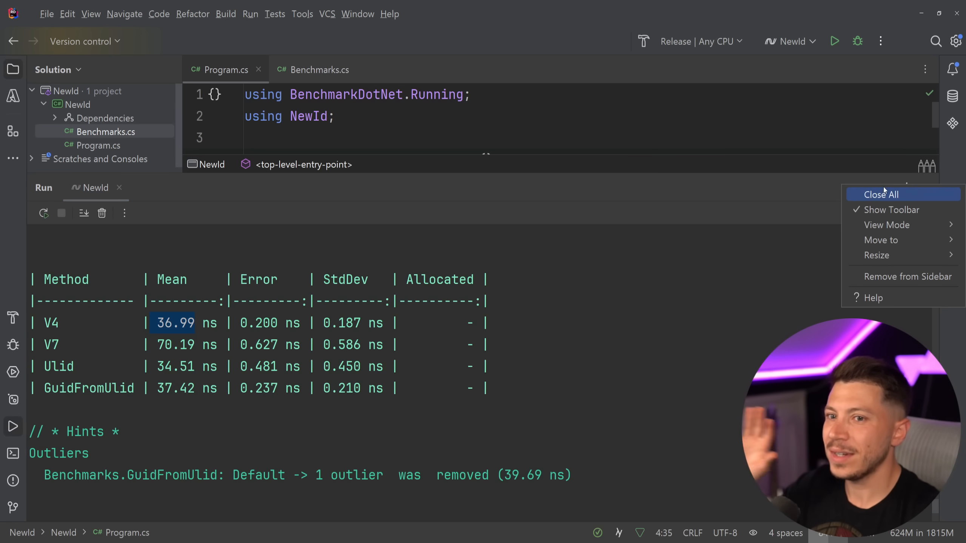
pyautogui.click(882, 194)
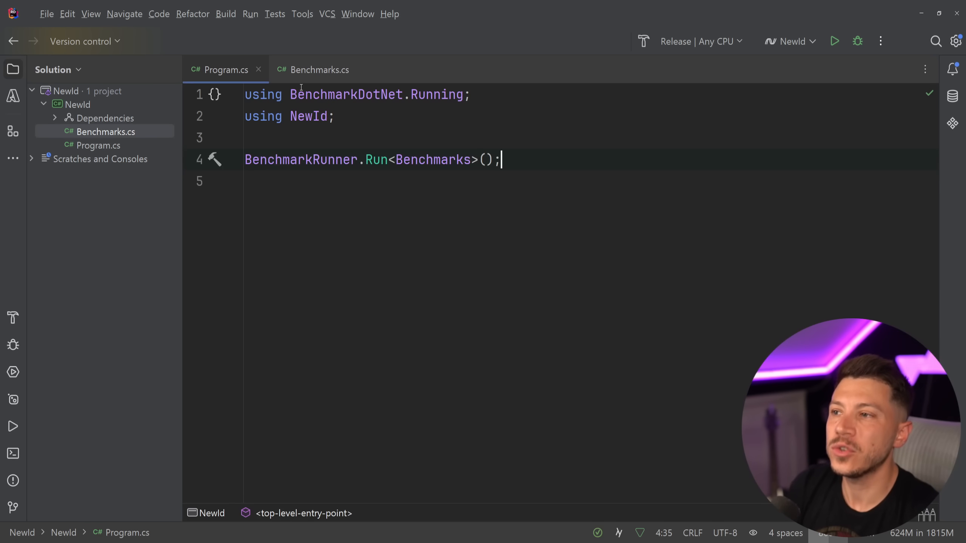
# Step: Return to Benchmarks.cs to review the V4, V7, Ulid and GuidFromUlid methods
pyautogui.click(319, 70)
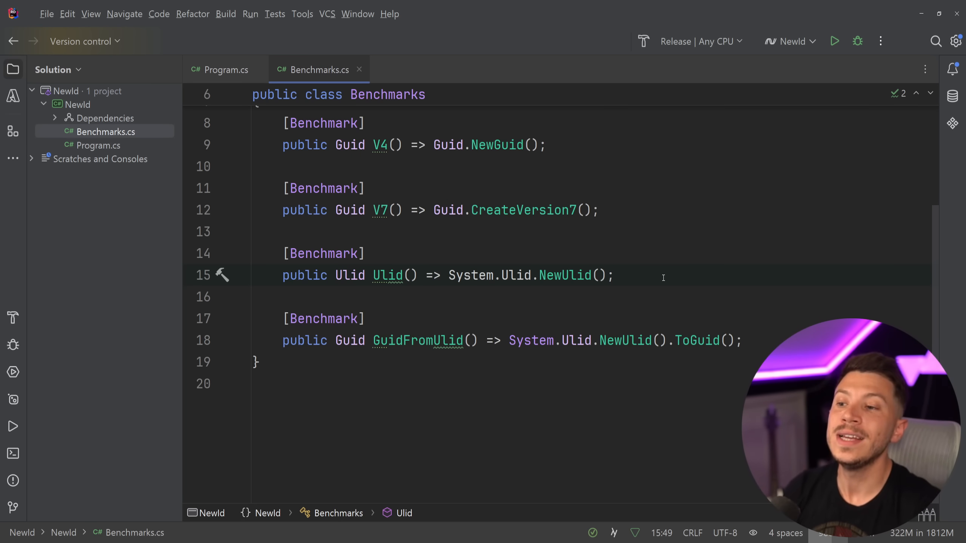
pyautogui.click(613, 276)
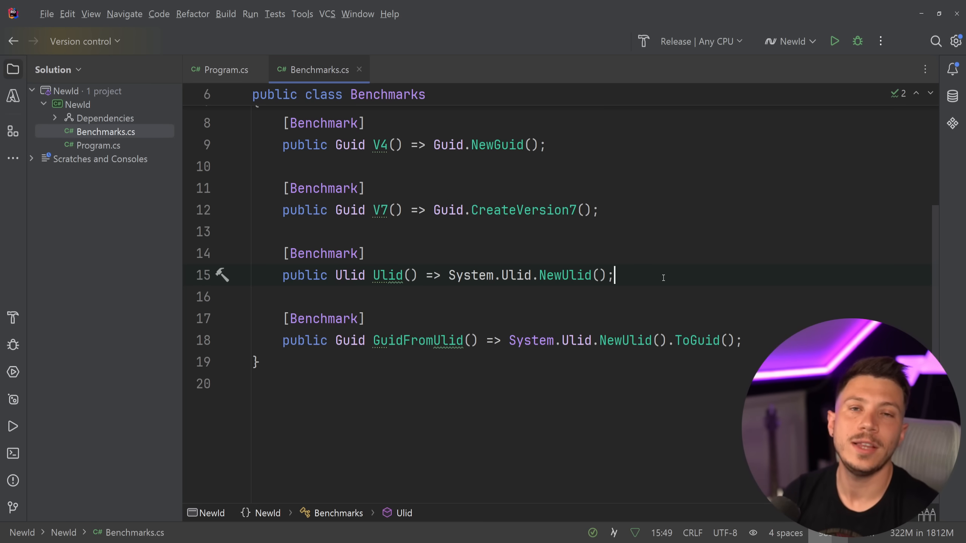